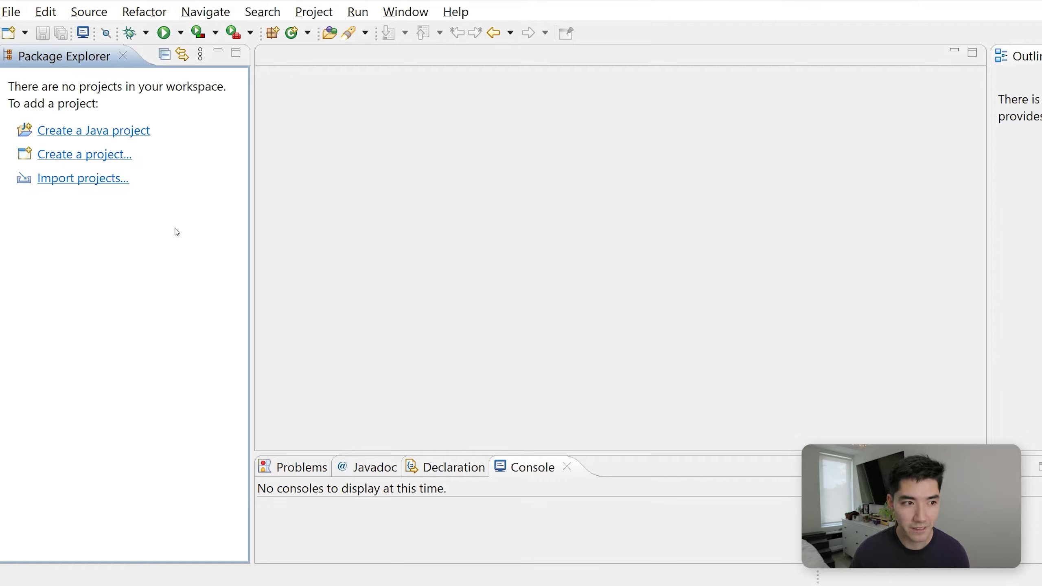
# - Create a new Java project named MyProject
pyautogui.click(10, 11)
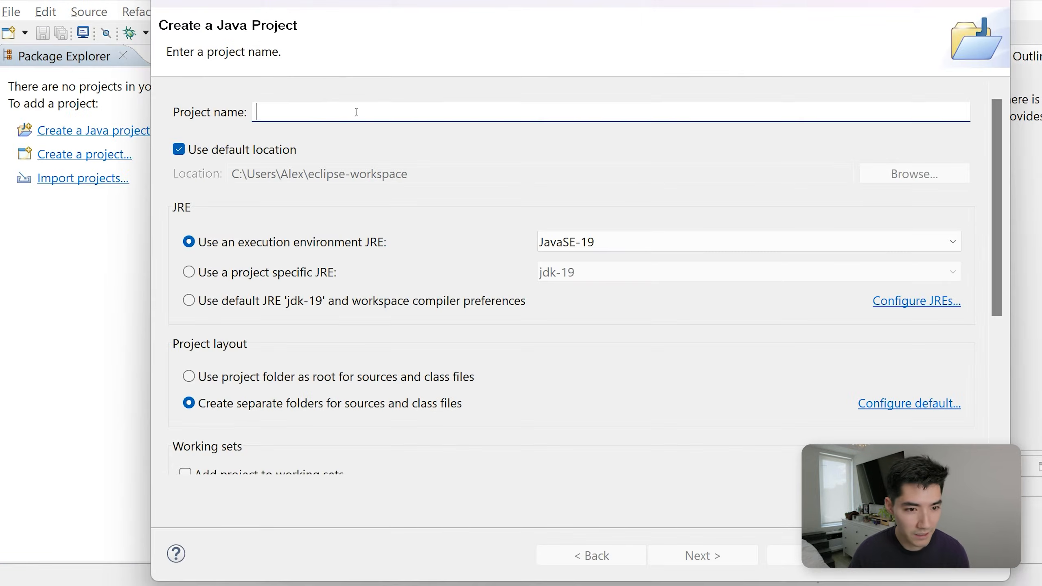
pyautogui.write('My')
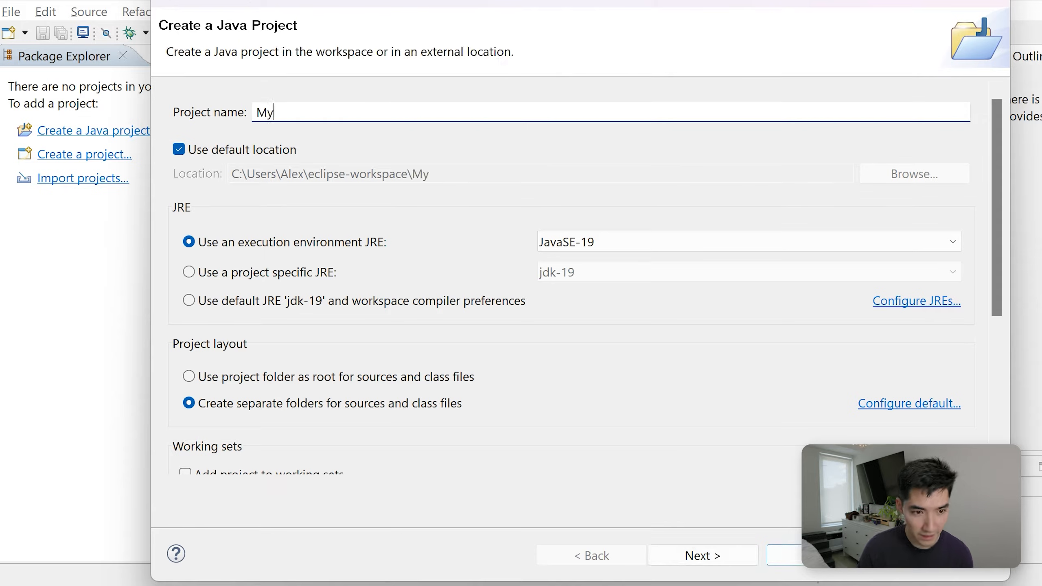
pyautogui.write('Project')
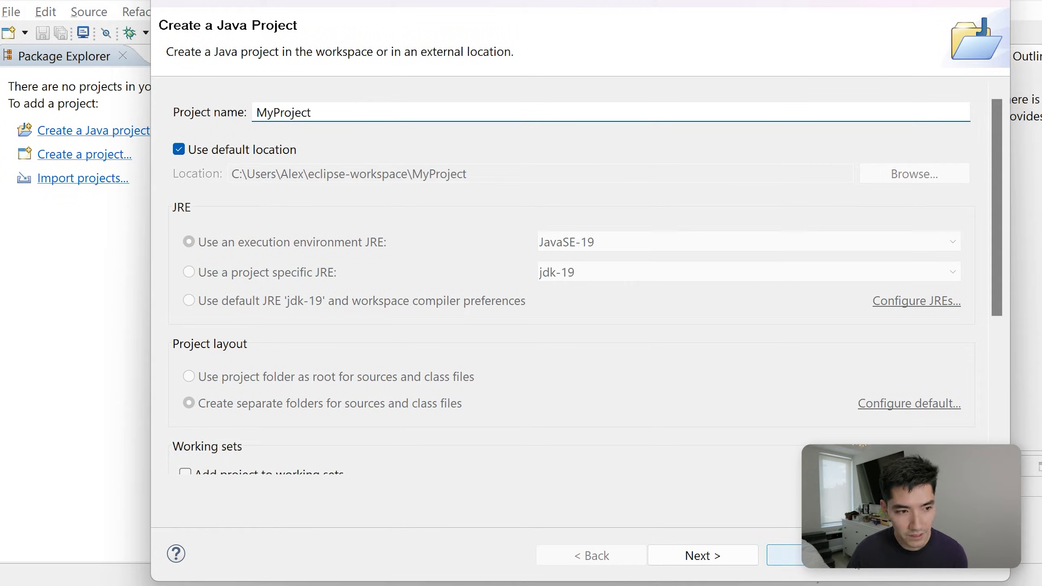
pyautogui.click(797, 555)
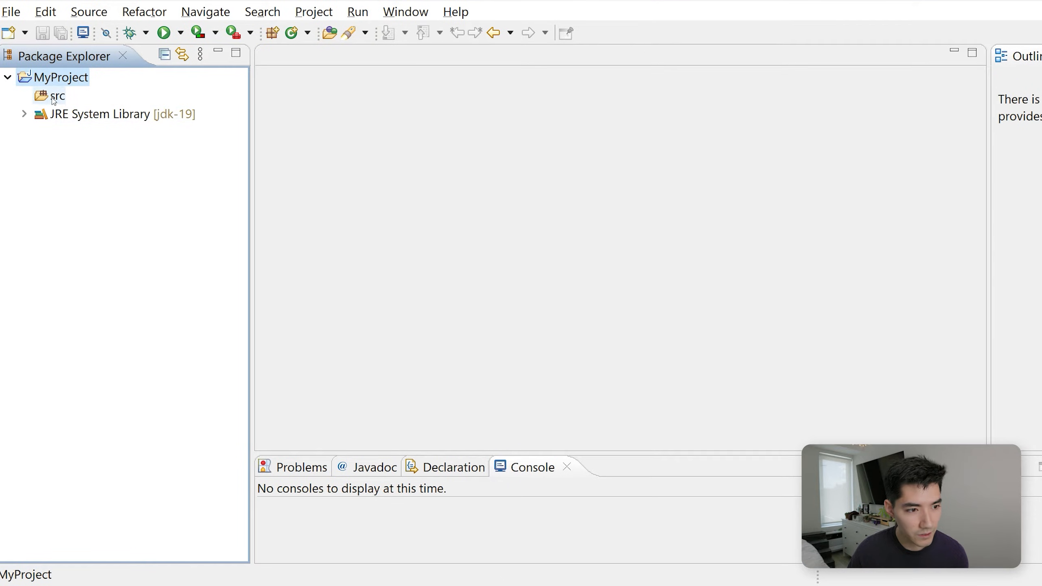
# - Add a public class Main with a main method stub to the src folder
pyautogui.rightClick(58, 97)
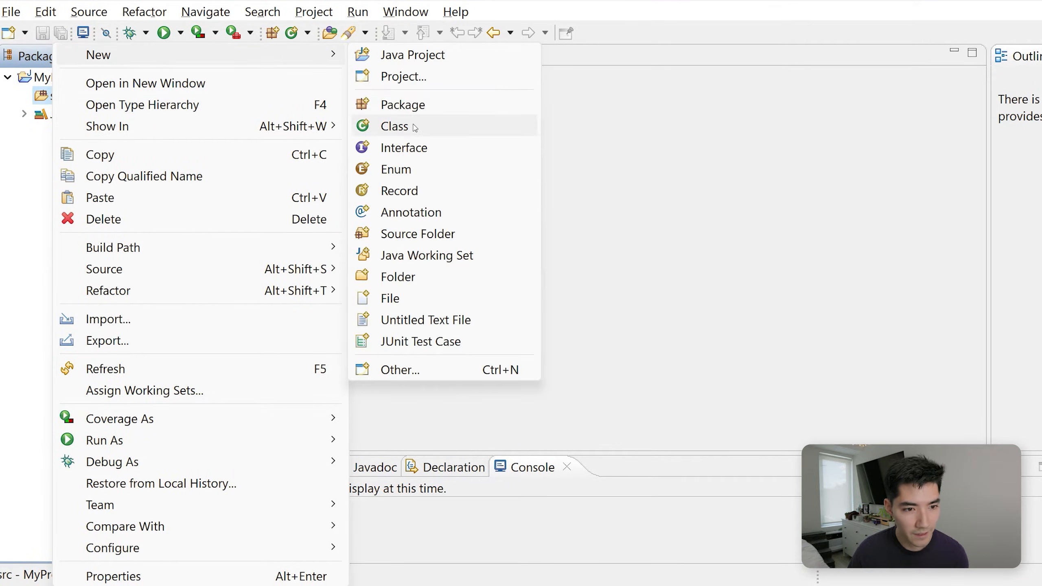
pyautogui.click(394, 126)
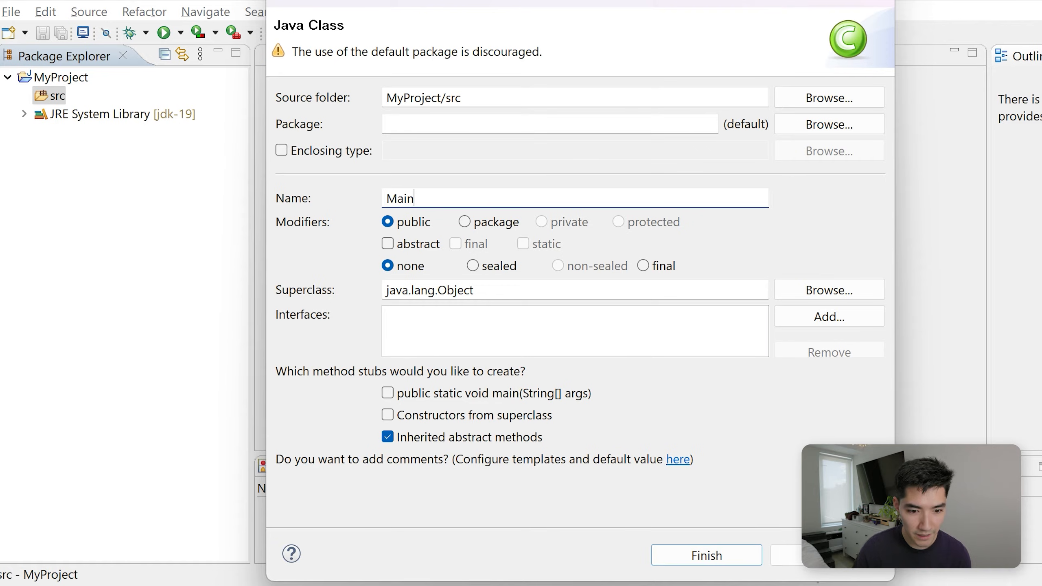
pyautogui.click(389, 393)
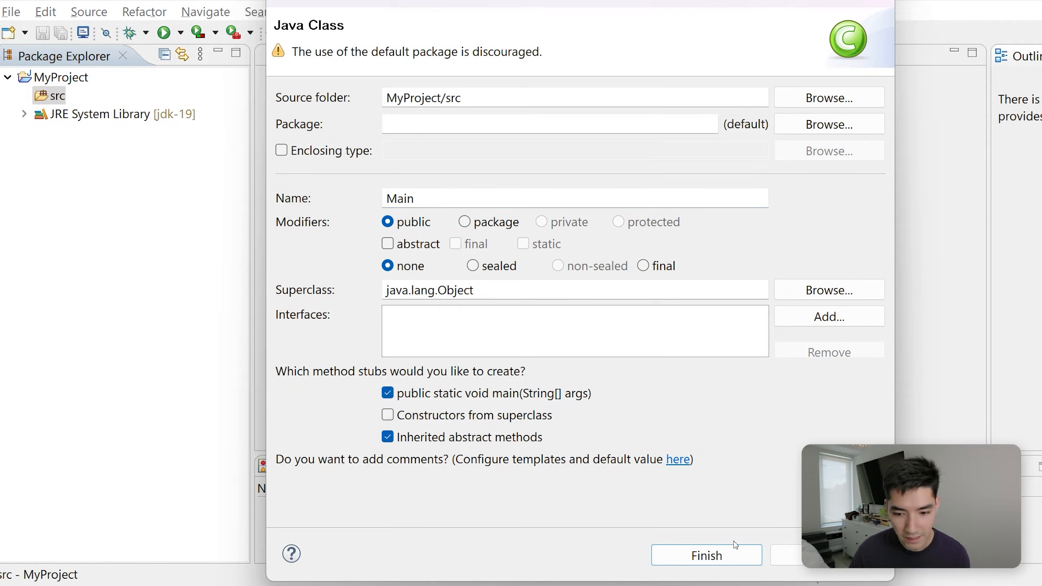
pyautogui.click(707, 555)
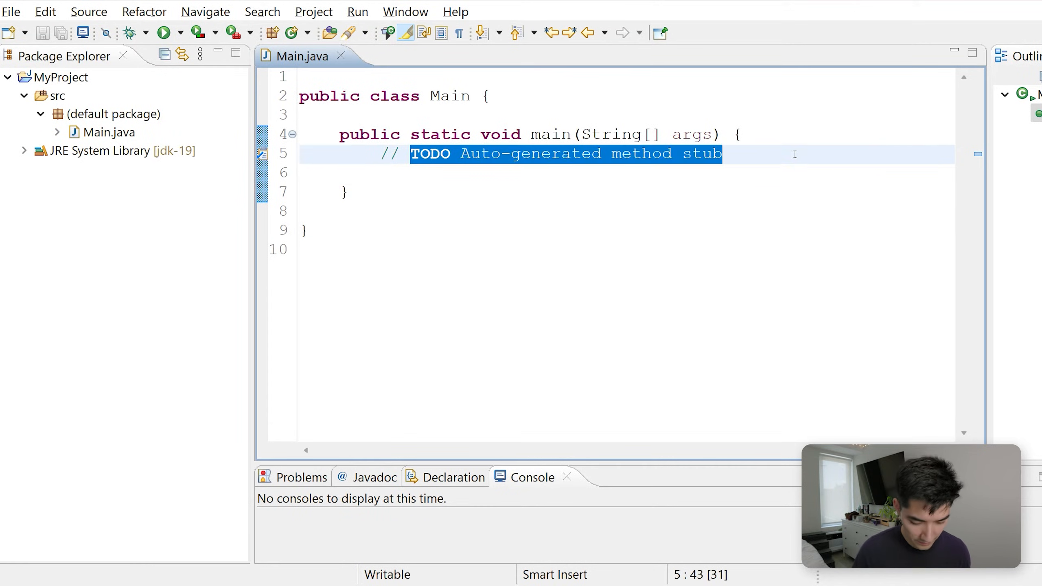
# - Rewrite the TODO comment in main as 'Instance of Class, VS Class Itself'
pyautogui.write('Instanct')
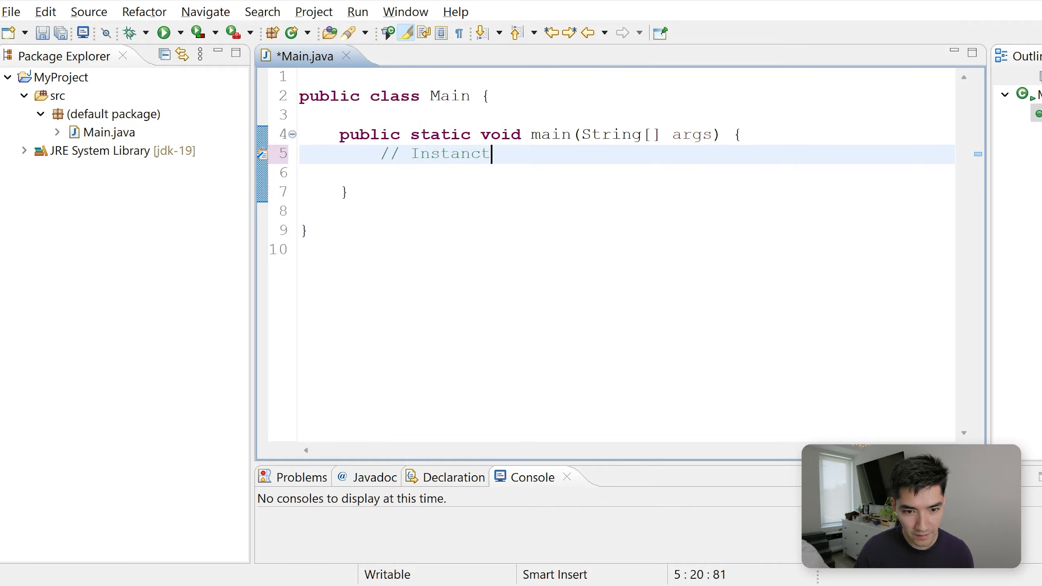
pyautogui.write('e of Class,')
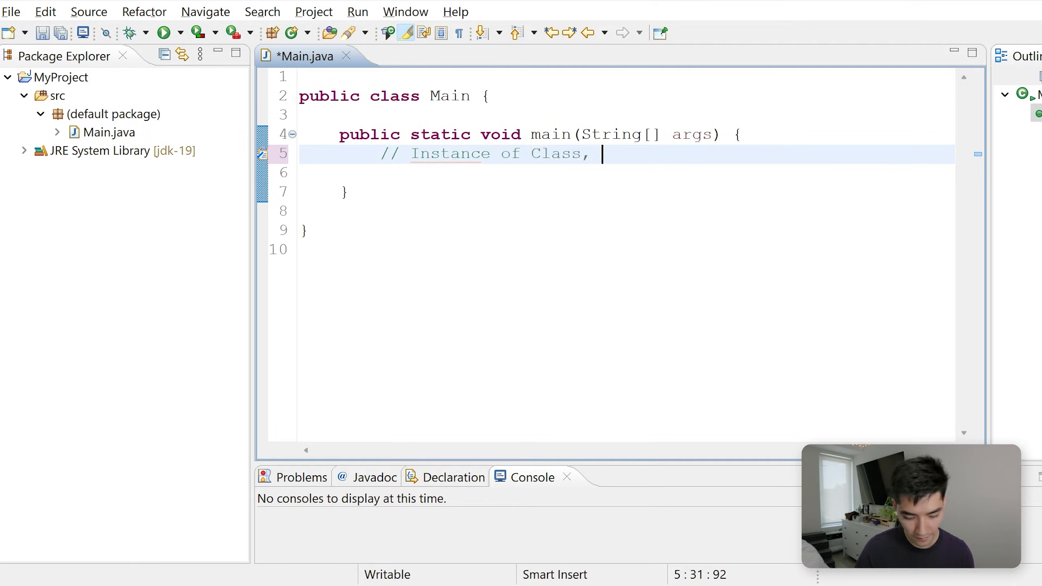
pyautogui.write('VS Class Itself')
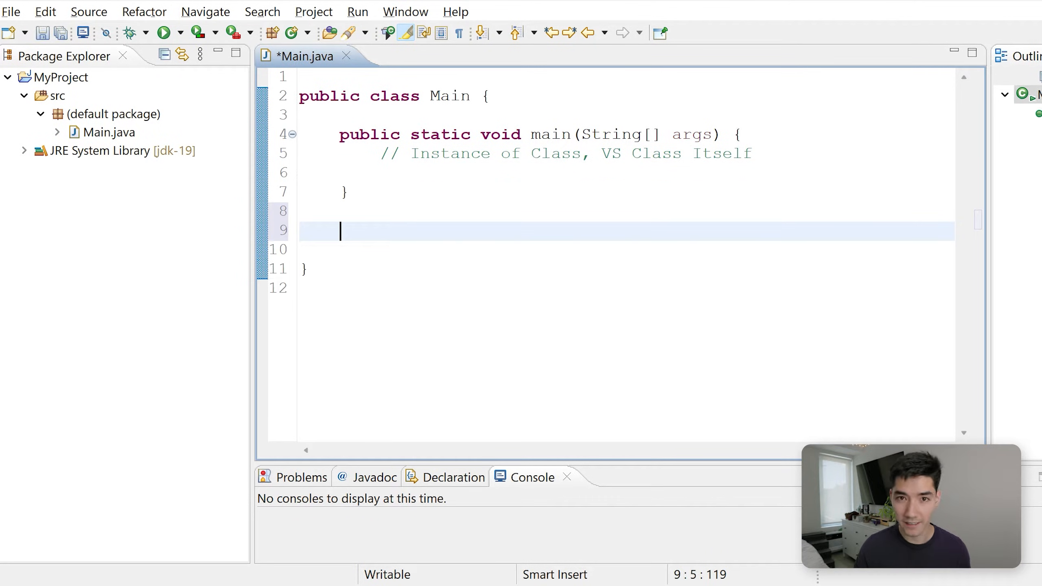
# - Write a static void sayHi() method that prints "hi!"
pyautogui.write('static')
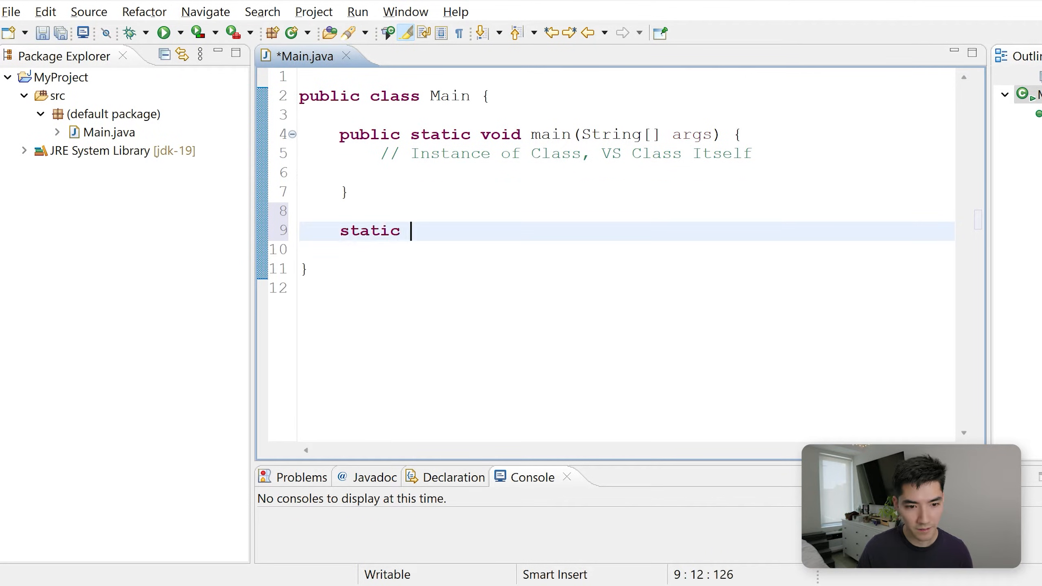
pyautogui.write('void')
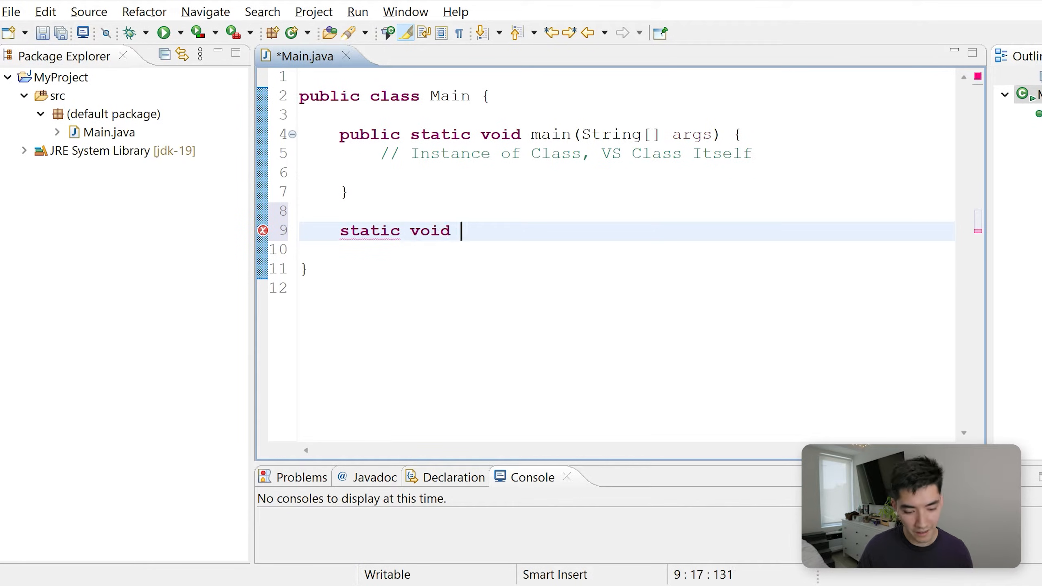
pyautogui.write('sayHi() {')
pyautogui.write('Sy')
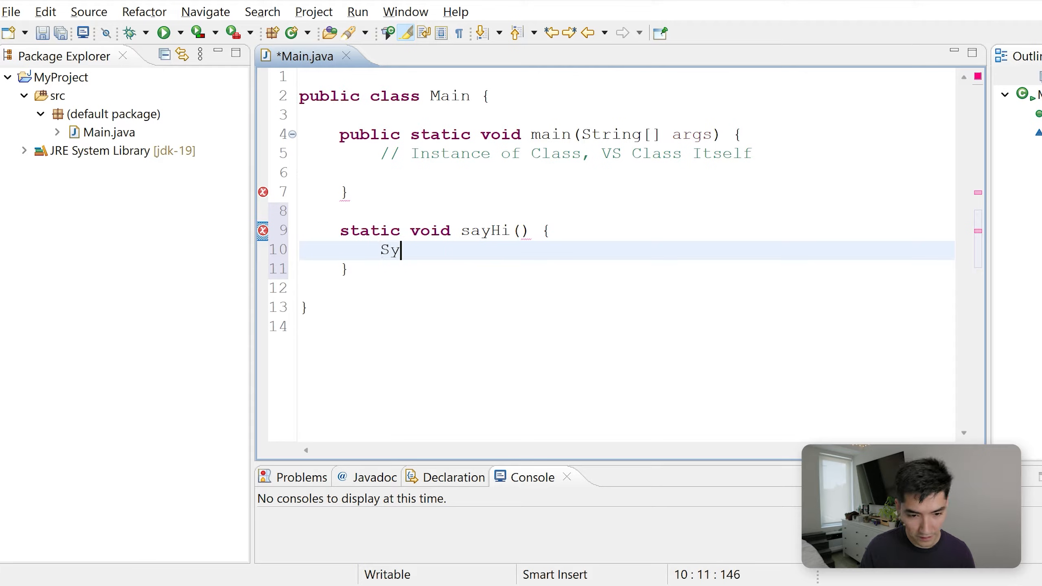
pyautogui.write('stem.out.println("hi!");')
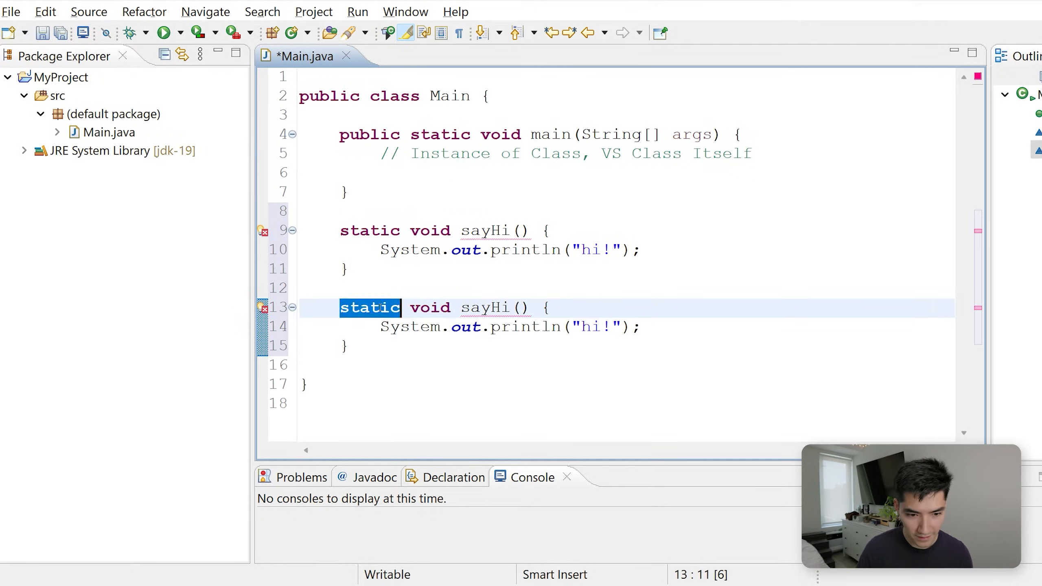
# - Turn the copied method into a non-static sayPancake() printing "pancake!"
pyautogui.press('Delete')
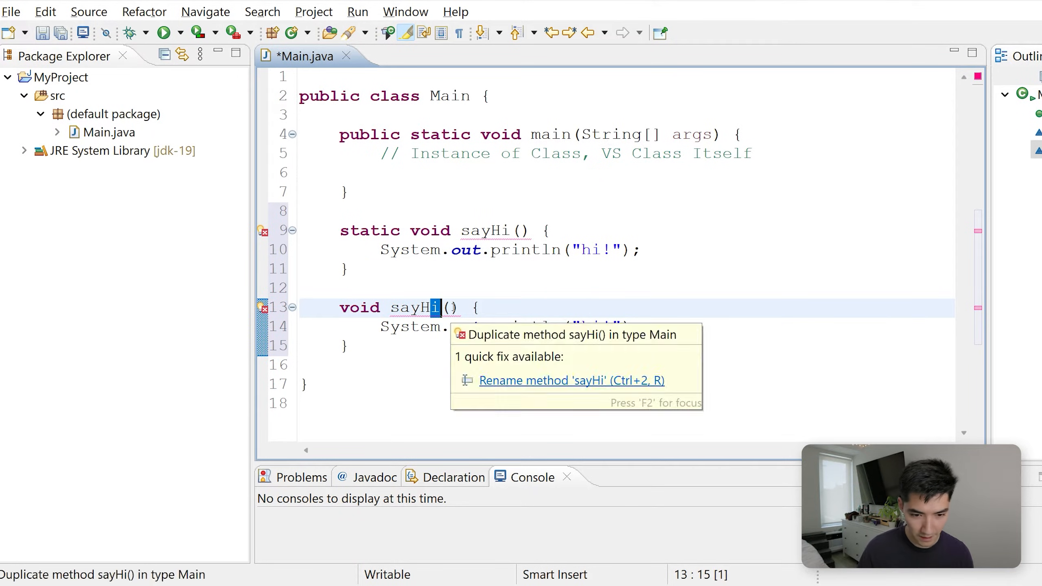
pyautogui.write('Pan')
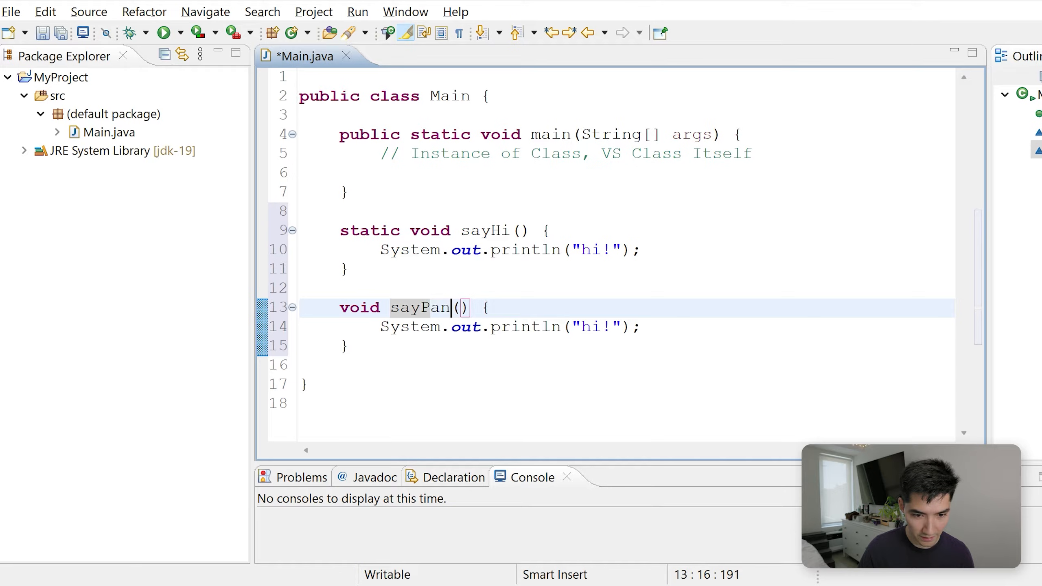
pyautogui.write('cake')
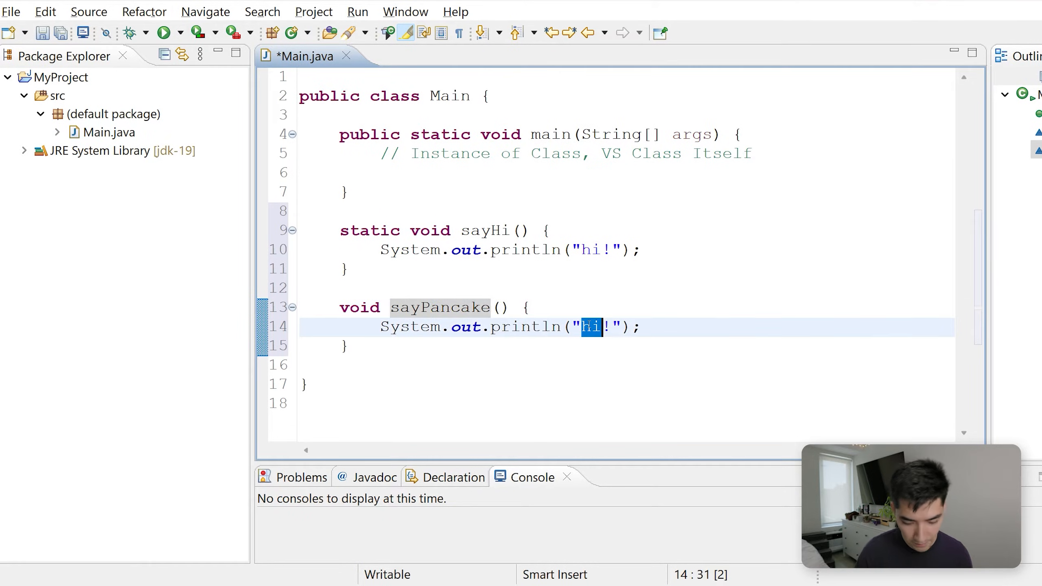
pyautogui.write('pancake')
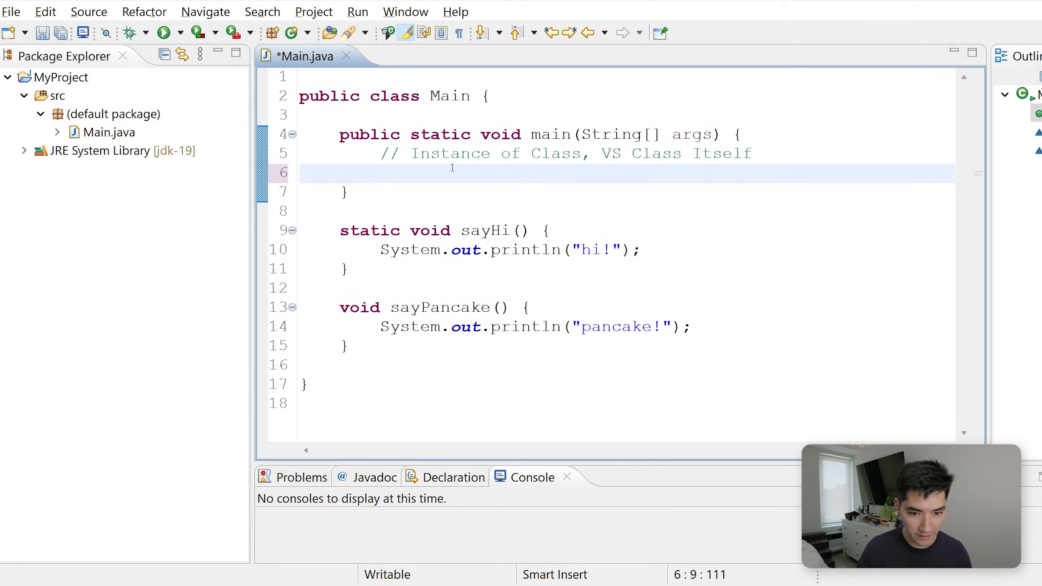
# - Call sayHi(); in main, run it to print hi!, and start a sayPancake call below
pyautogui.write('sayHi()')
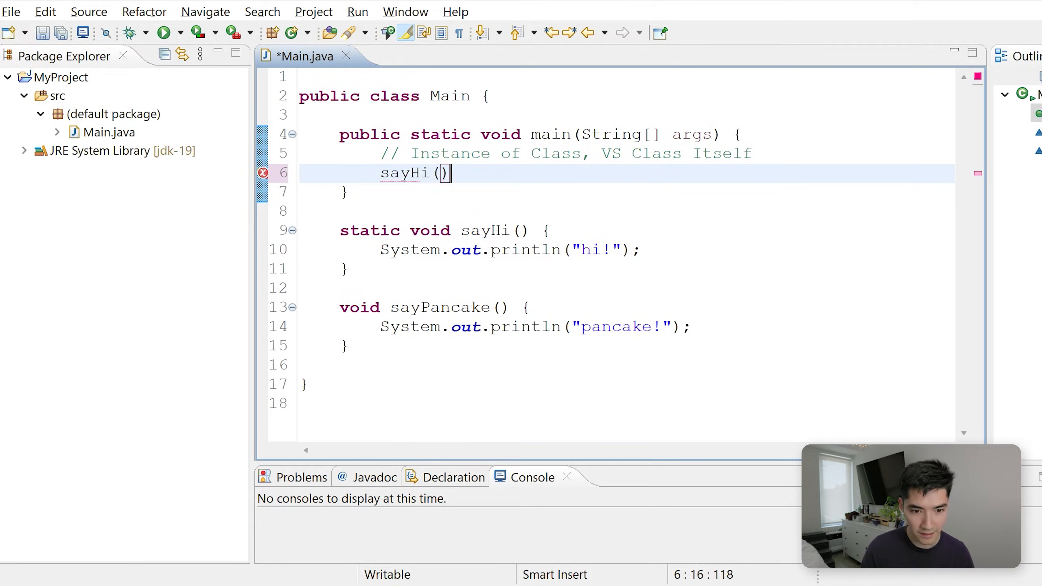
pyautogui.write(';')
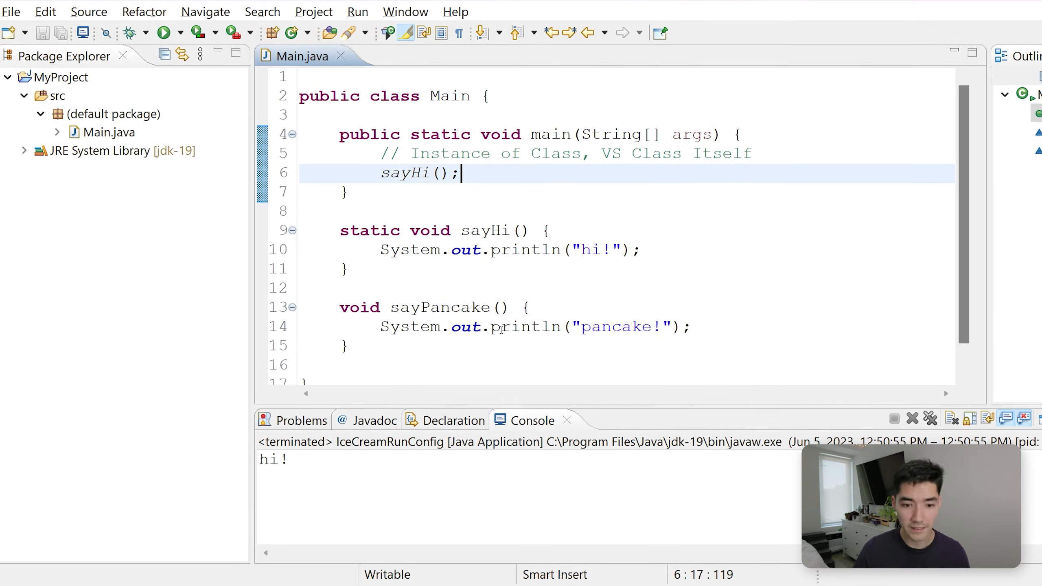
pyautogui.press('enter')
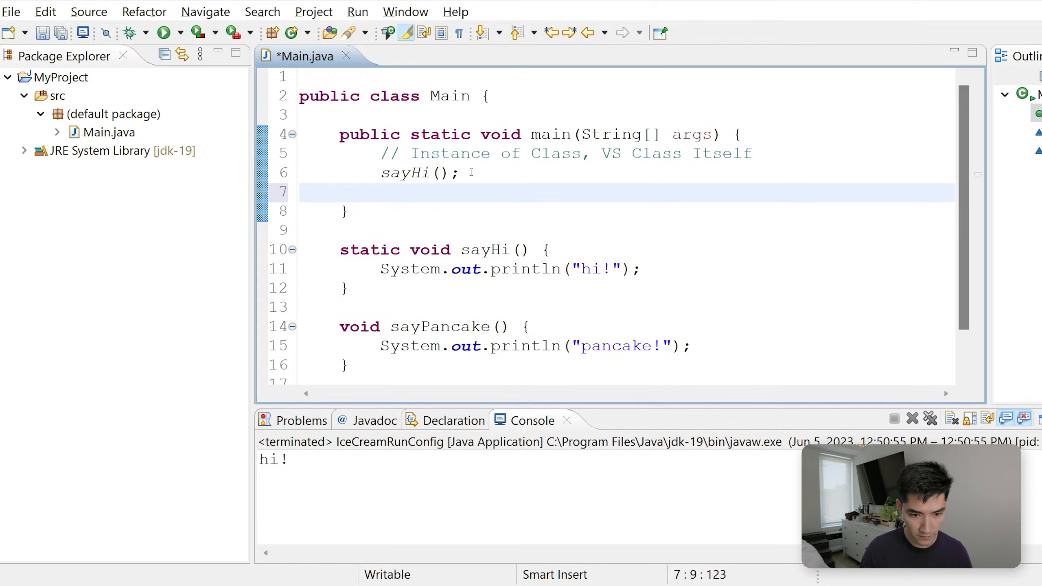
pyautogui.write('sayPancake();')
pyautogui.click(567, 153)
pyautogui.write('Static Method:')
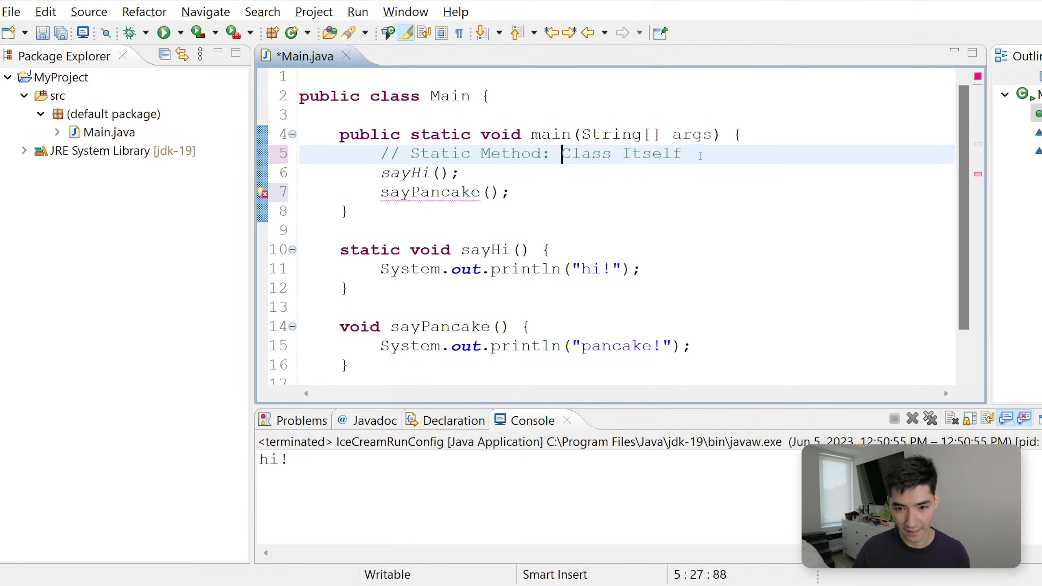
# - Comment sayHi() as 'Static Method: Class Itself' and sayPancake() as 'Non-Static Method: Instance of Class'
pyautogui.press('Return')
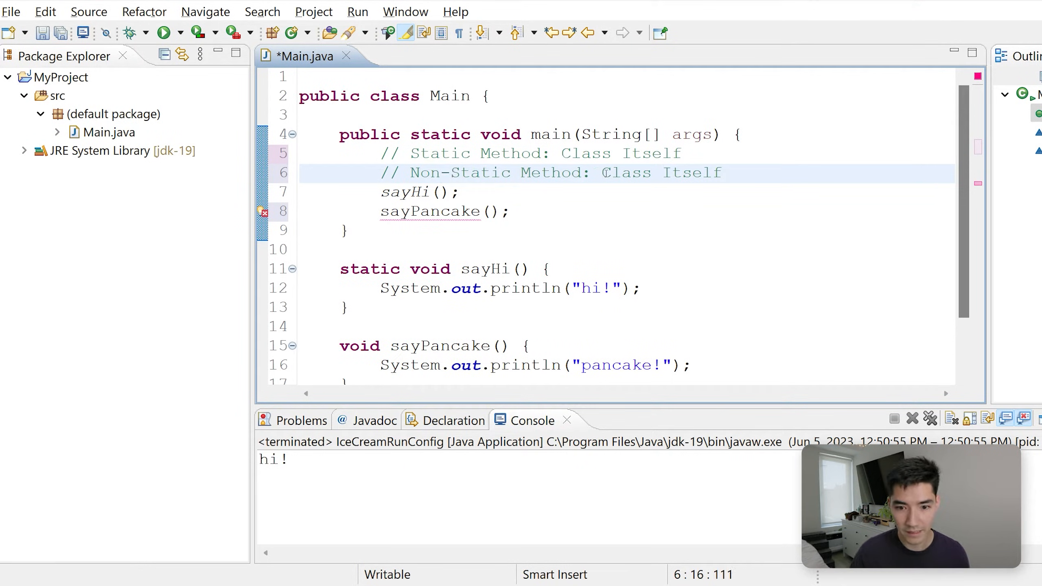
pyautogui.write('Instance of')
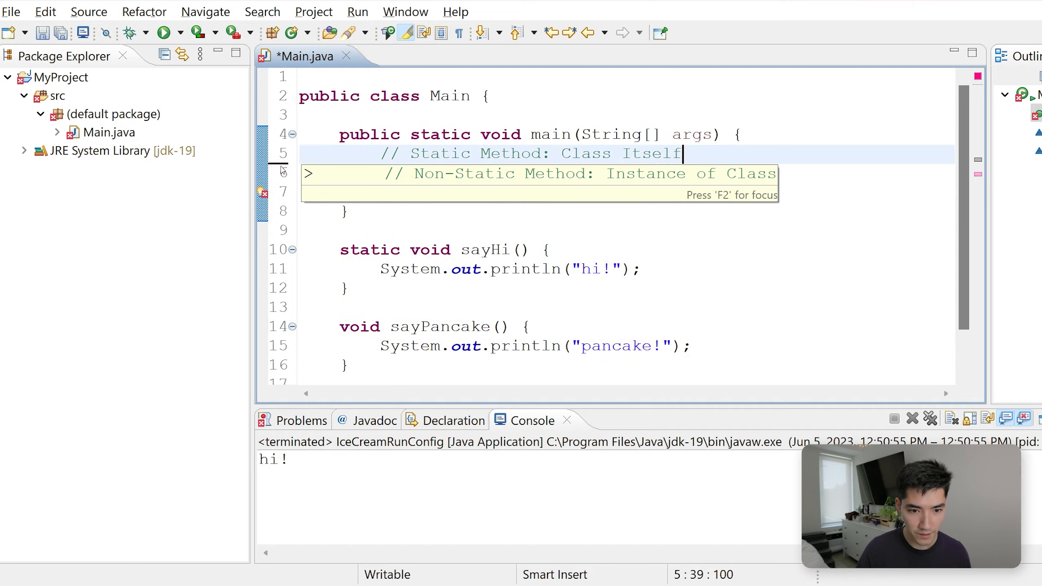
pyautogui.write('sayHi();')
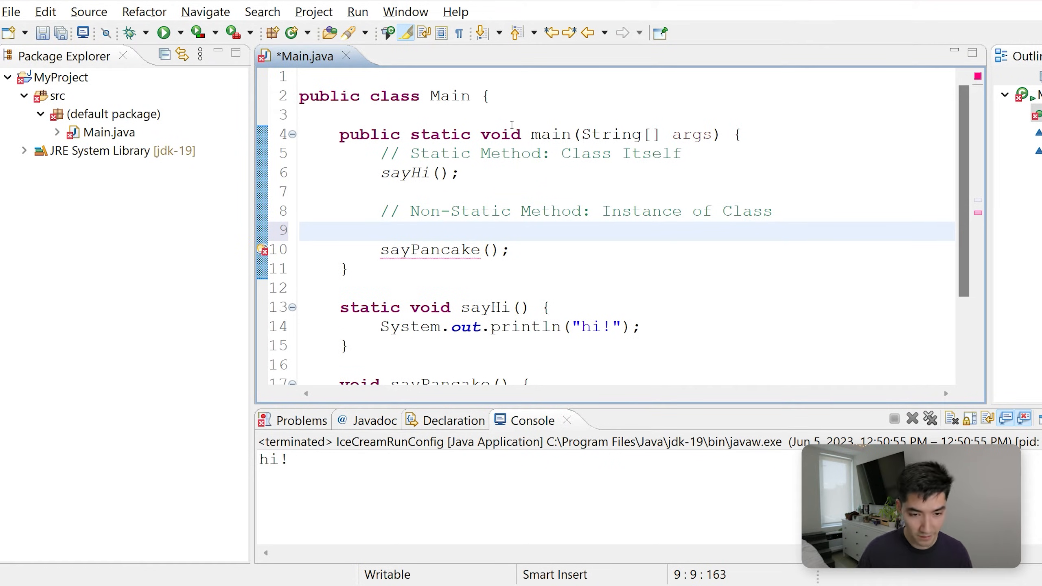
# - Declare 'Main m = new Main();', call m.sayPancake(), and run to print hi! and pancake!
pyautogui.write('Main')
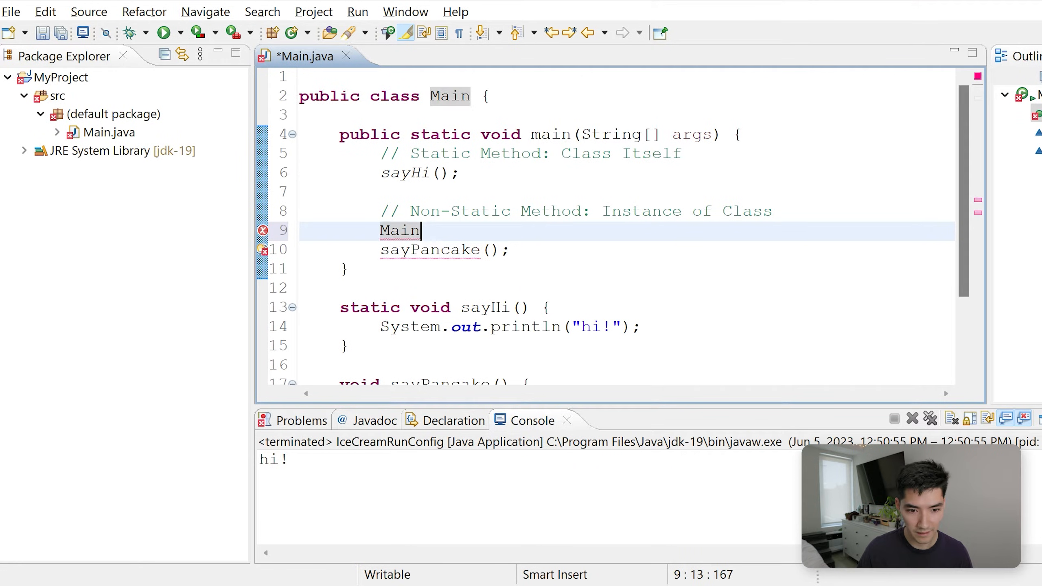
pyautogui.write('m = n')
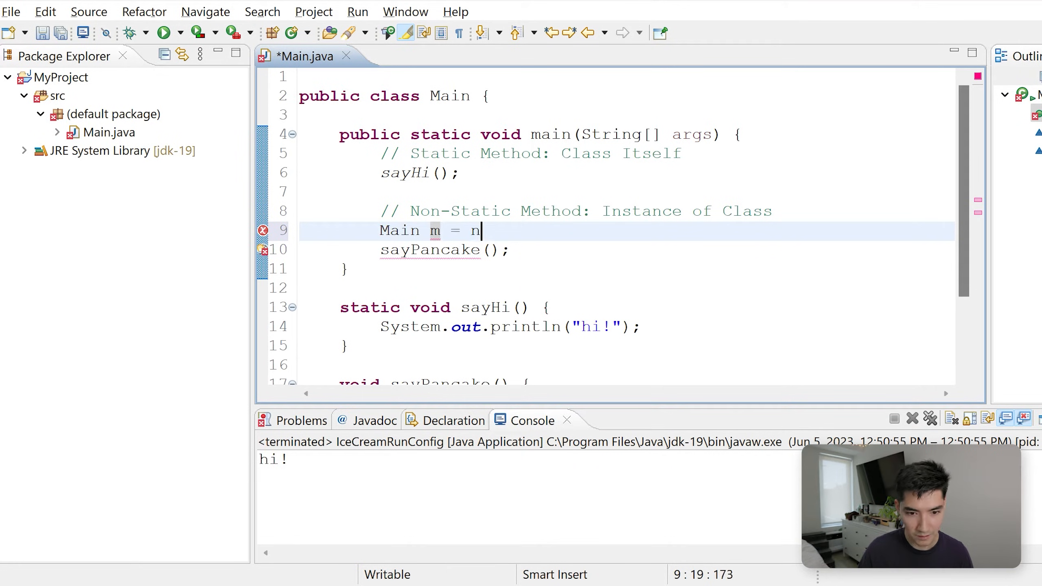
pyautogui.write('ew Main();')
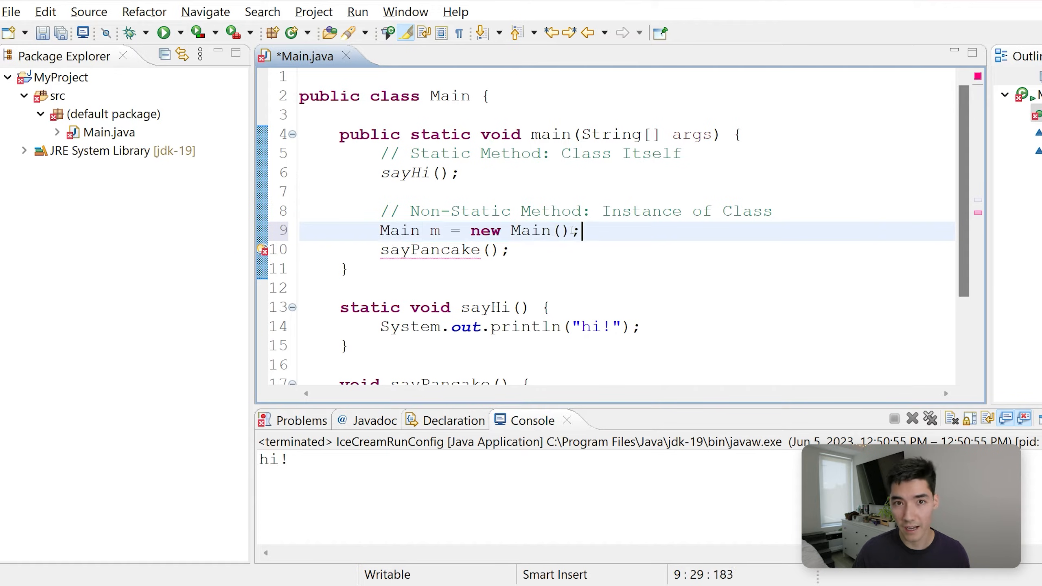
pyautogui.doubleClick(531, 230)
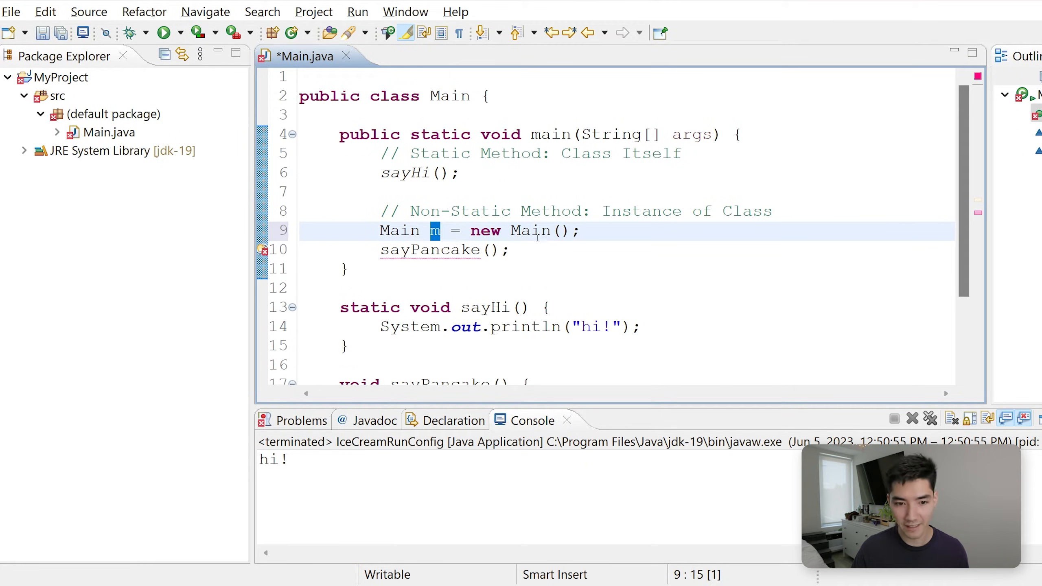
pyautogui.write('m.')
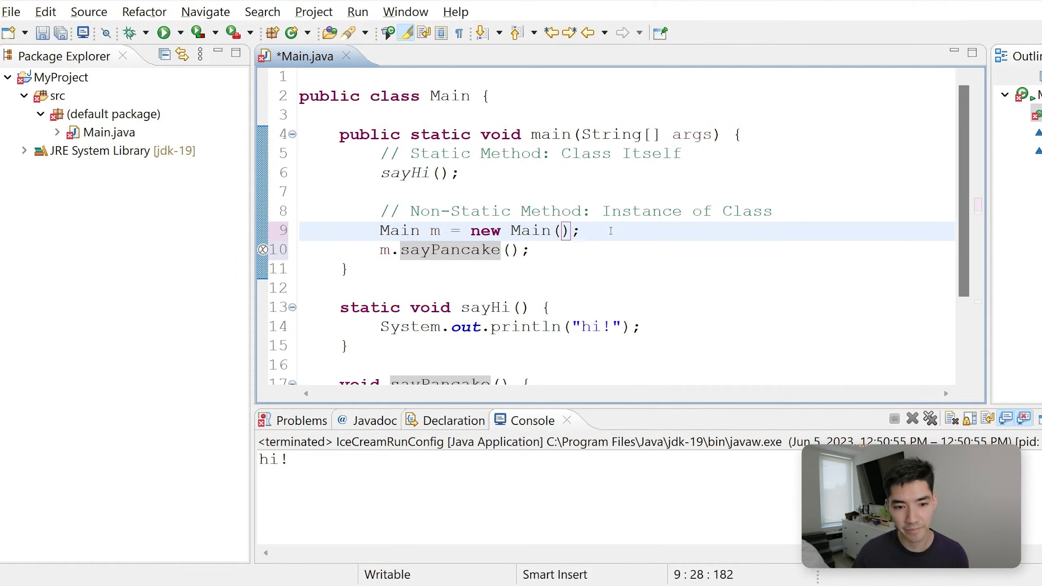
pyautogui.click(163, 32)
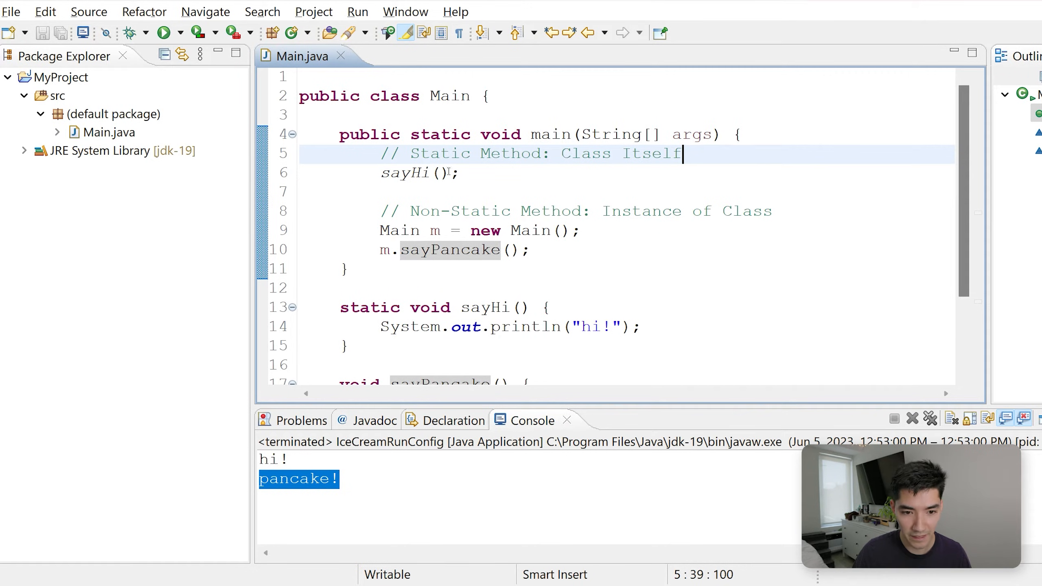
pyautogui.moveTo(405, 311)
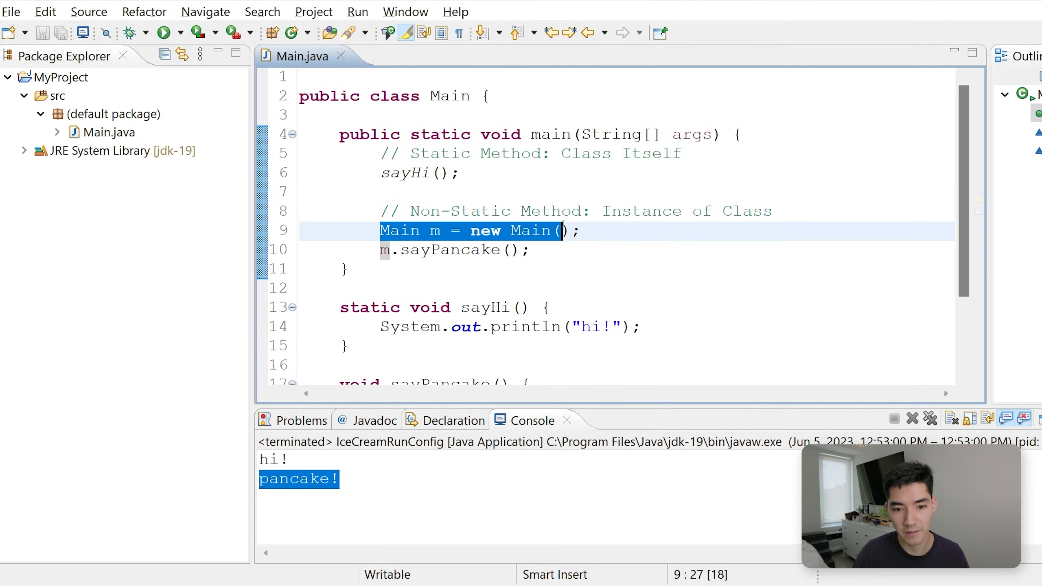
# - Create a new class OtherClass in the default package beside Main
pyautogui.click(383, 250)
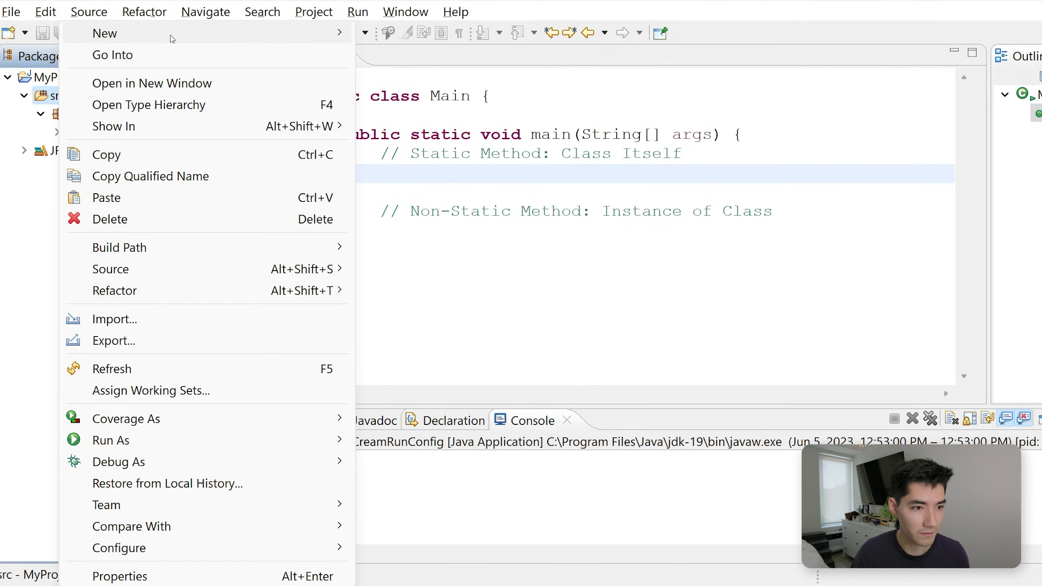
pyautogui.click(104, 33)
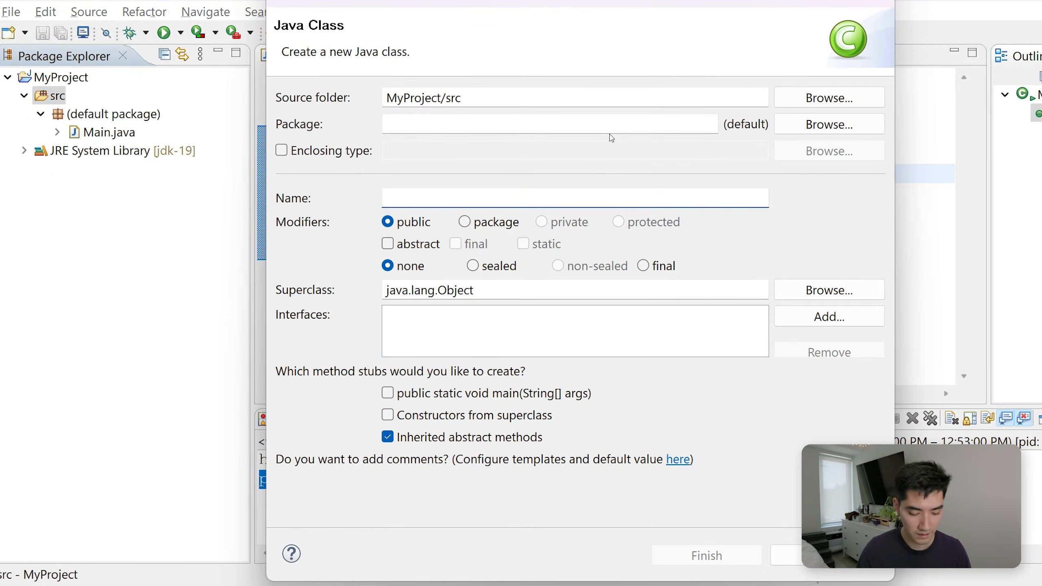
pyautogui.write('OtherClass')
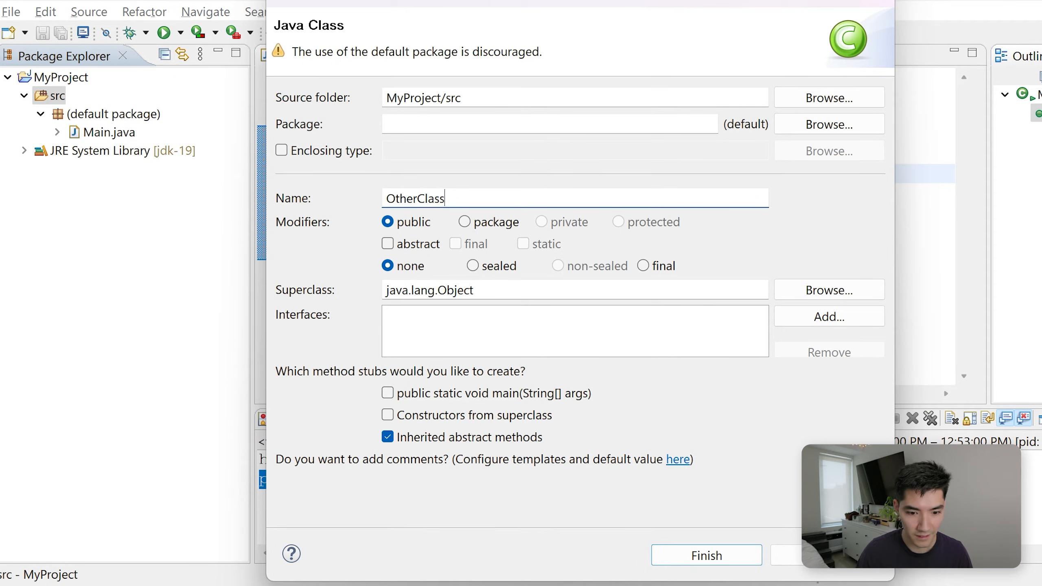
pyautogui.click(706, 555)
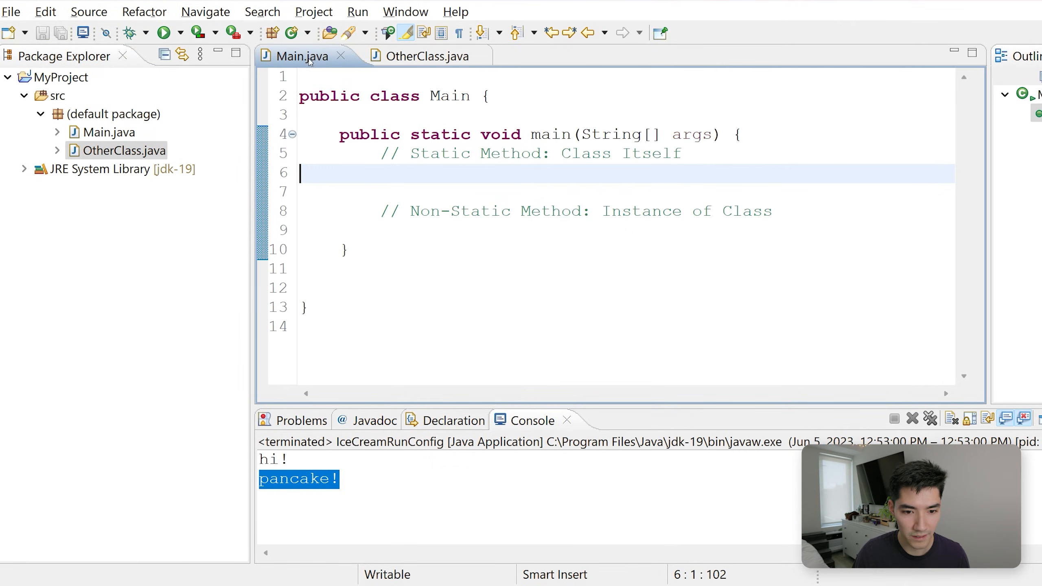
pyautogui.write('sayHi();')
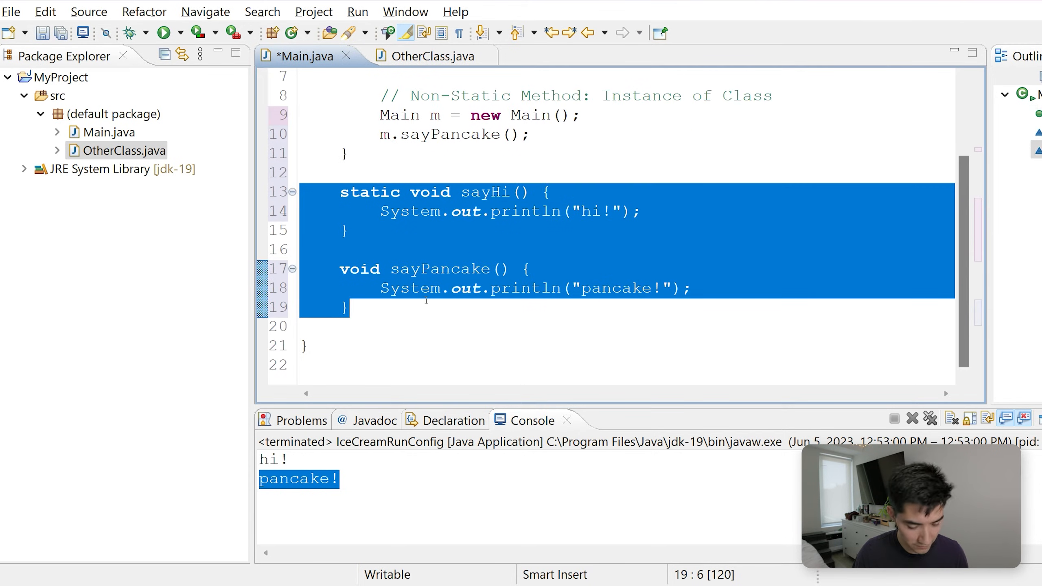
# - Cut the sayHi and sayPancake methods and their calls out of Main, keeping the two comments
pyautogui.press('Delete')
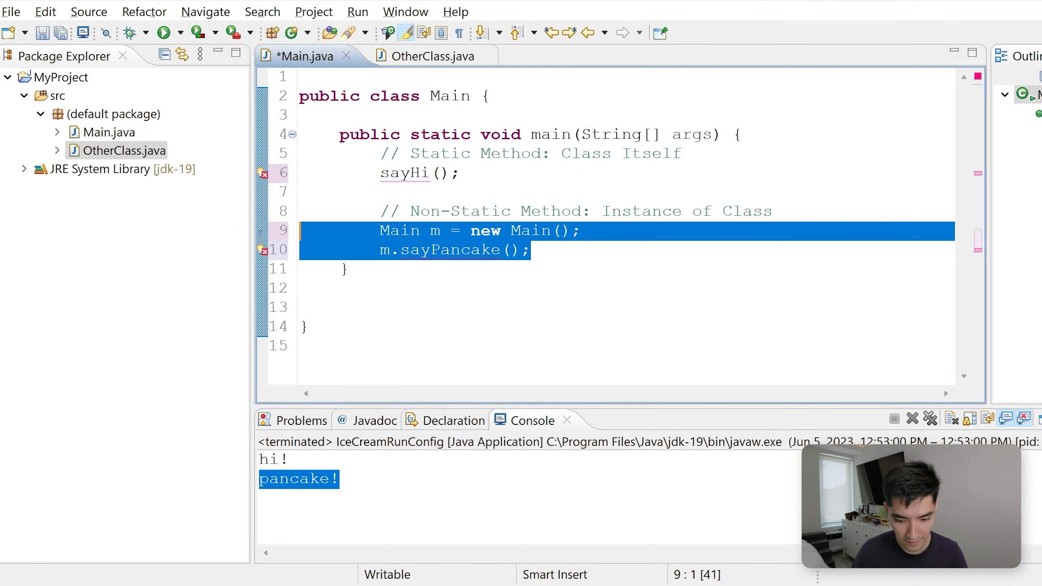
pyautogui.click(423, 56)
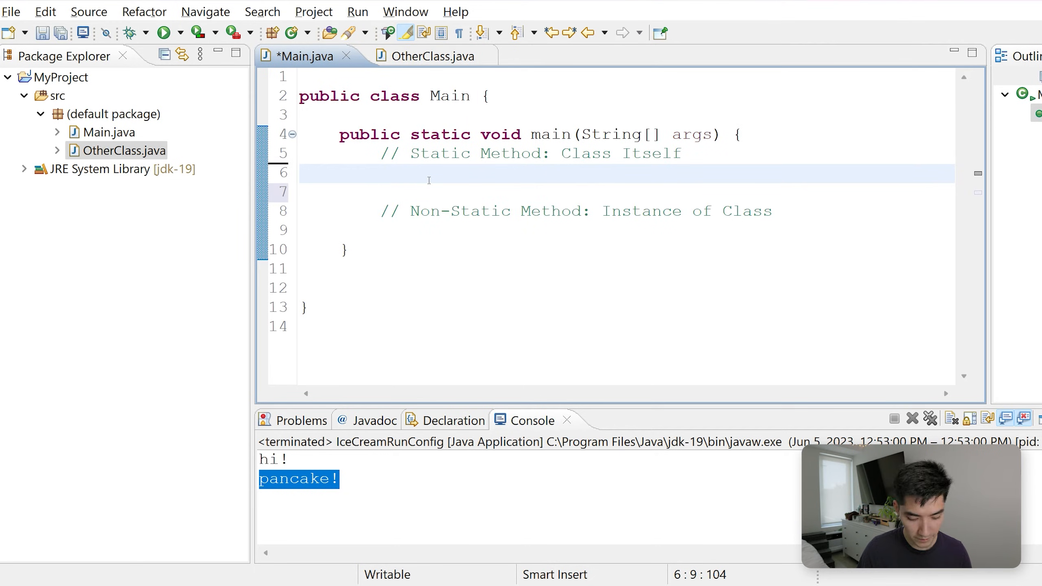
# - Call OtherClass.sayHi() statically in main and begin an OtherClass declaration under the instance comment
pyautogui.write('sayHi()')
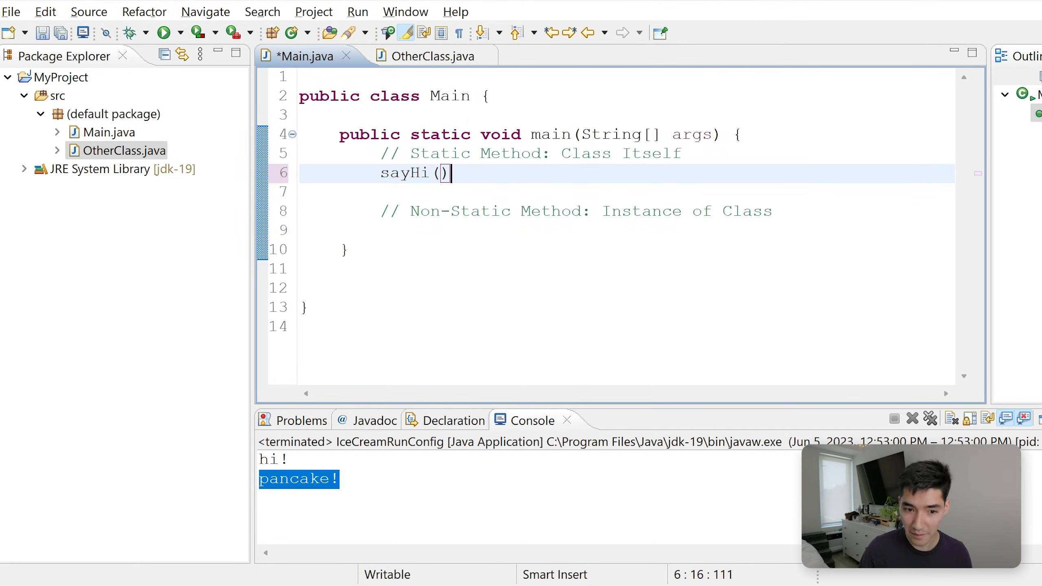
pyautogui.write(';')
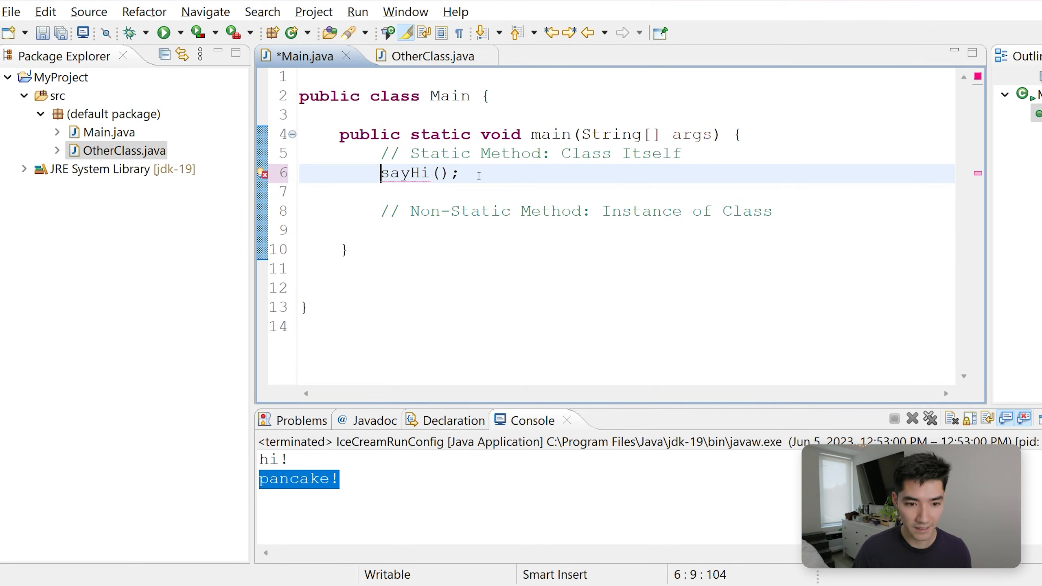
pyautogui.write('OtherClass.')
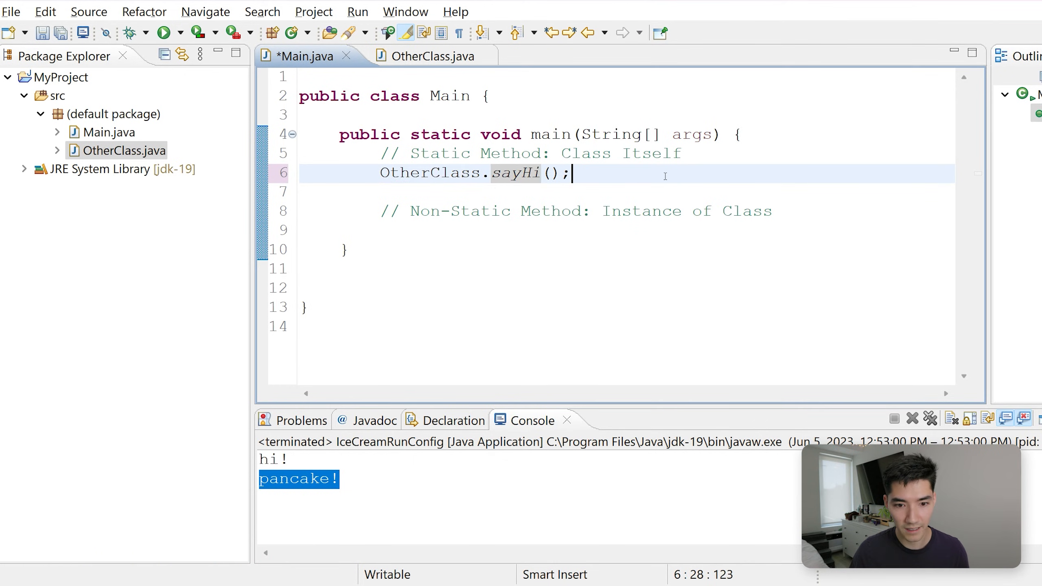
pyautogui.doubleClick(430, 173)
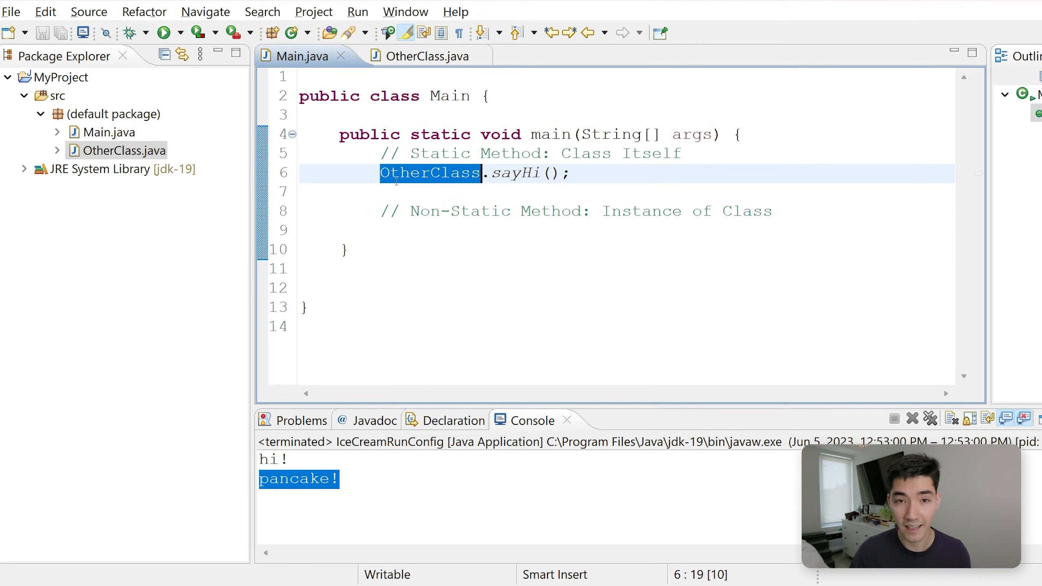
pyautogui.click(495, 173)
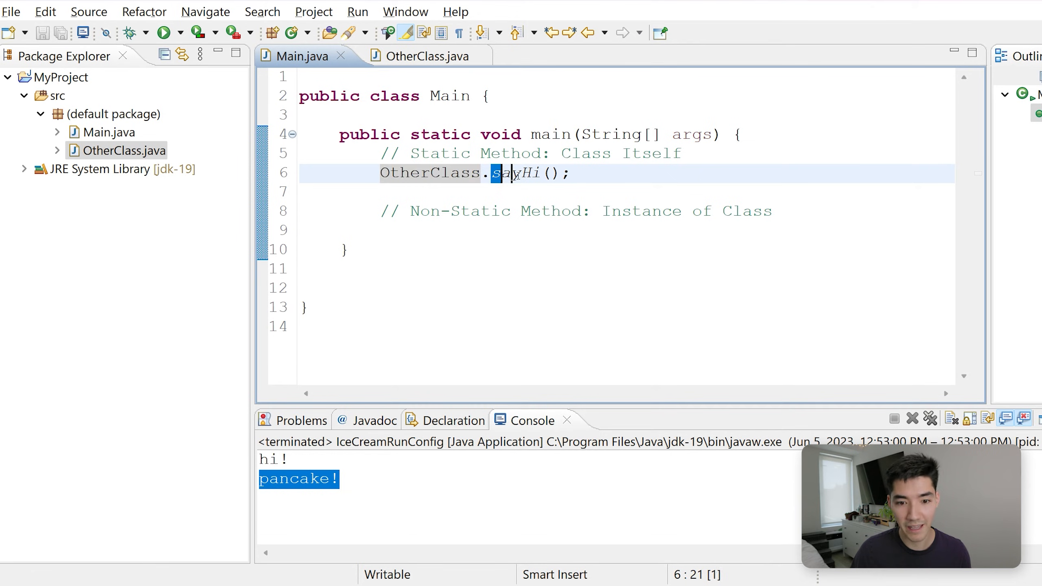
pyautogui.doubleClick(430, 173)
pyautogui.write('Other')
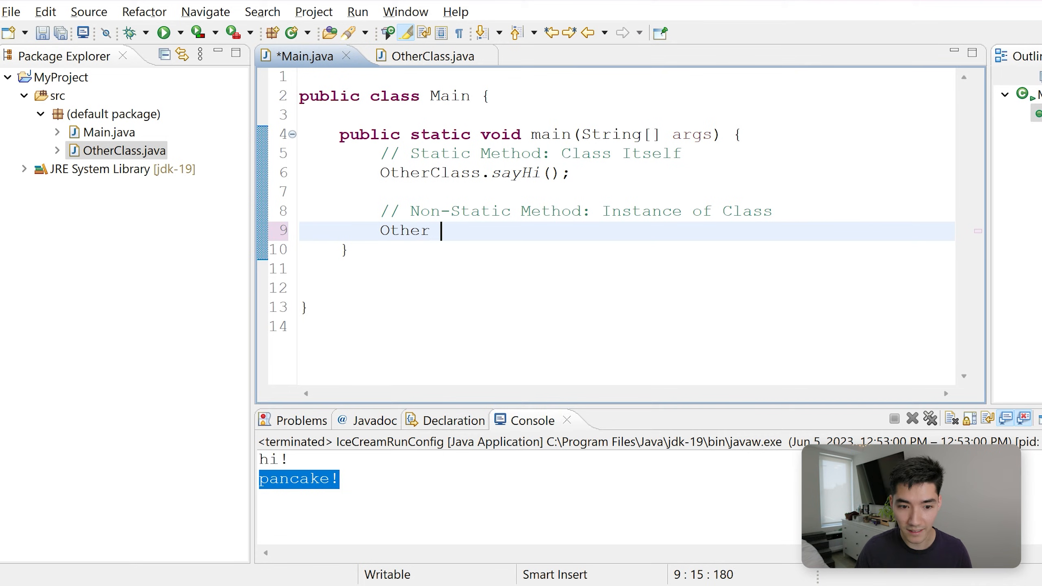
# - Declare 'OtherClass o = new OtherClass();' in main, then call o.sayPancake() and run the program
pyautogui.write('Class')
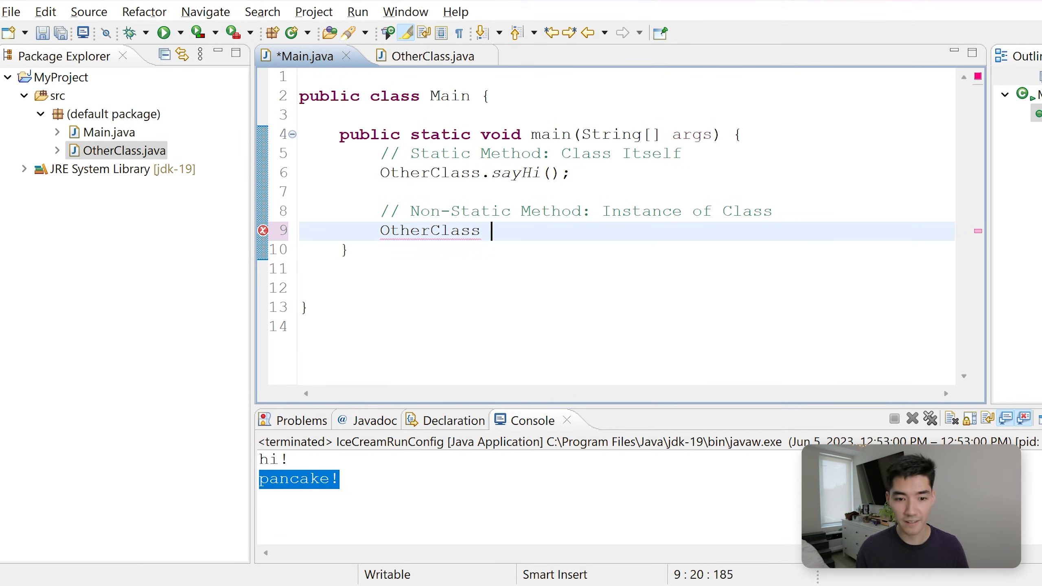
pyautogui.write('o =')
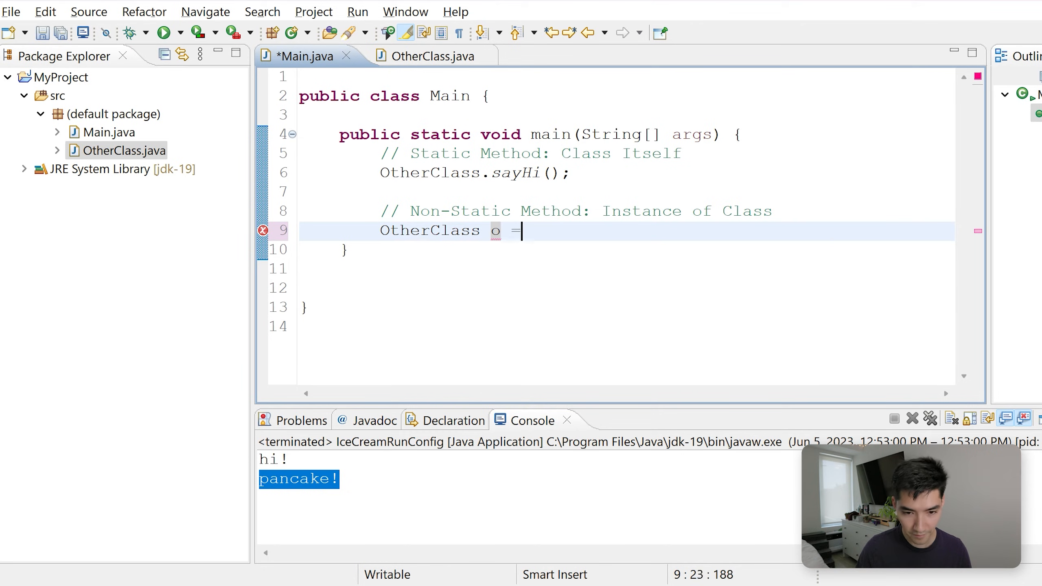
pyautogui.write('new OtherClass')
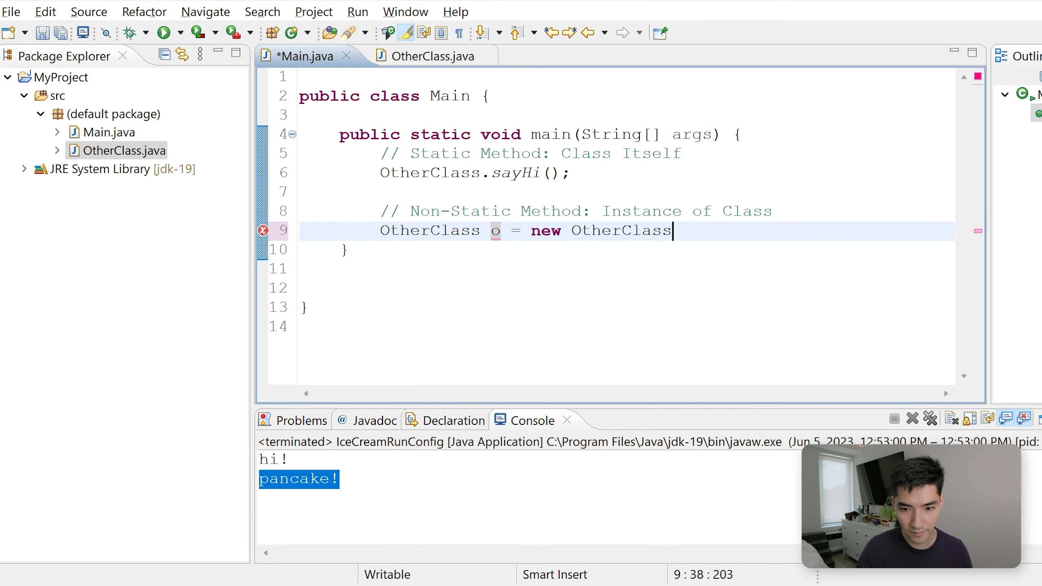
pyautogui.write('();')
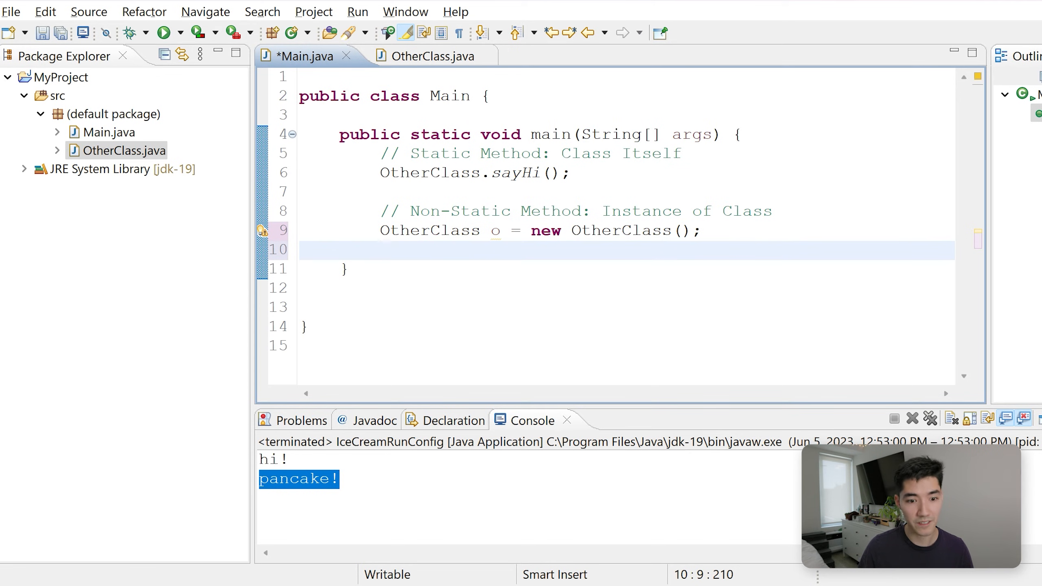
pyautogui.write('o.sayPancake();')
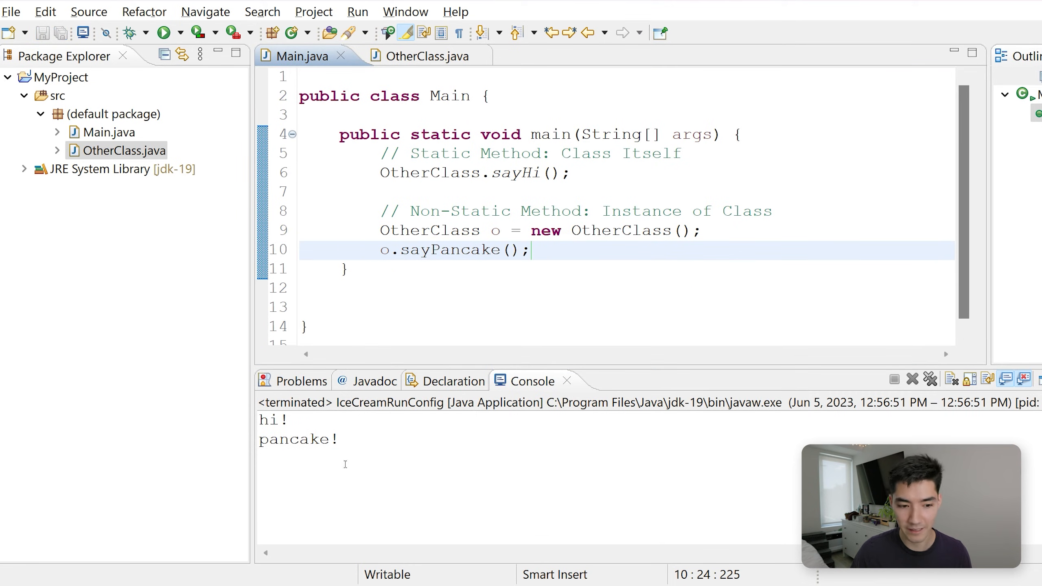
pyautogui.press('enter')
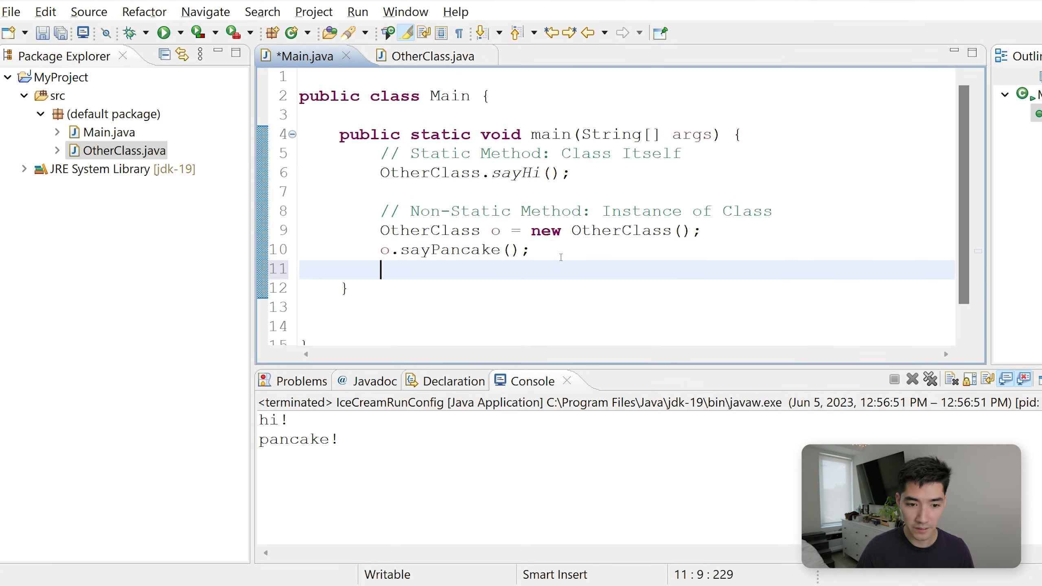
# - Add 'o.sayHi();' via autocomplete and save Main.java, briefly checking OtherClass.java
pyautogui.write('o.say')
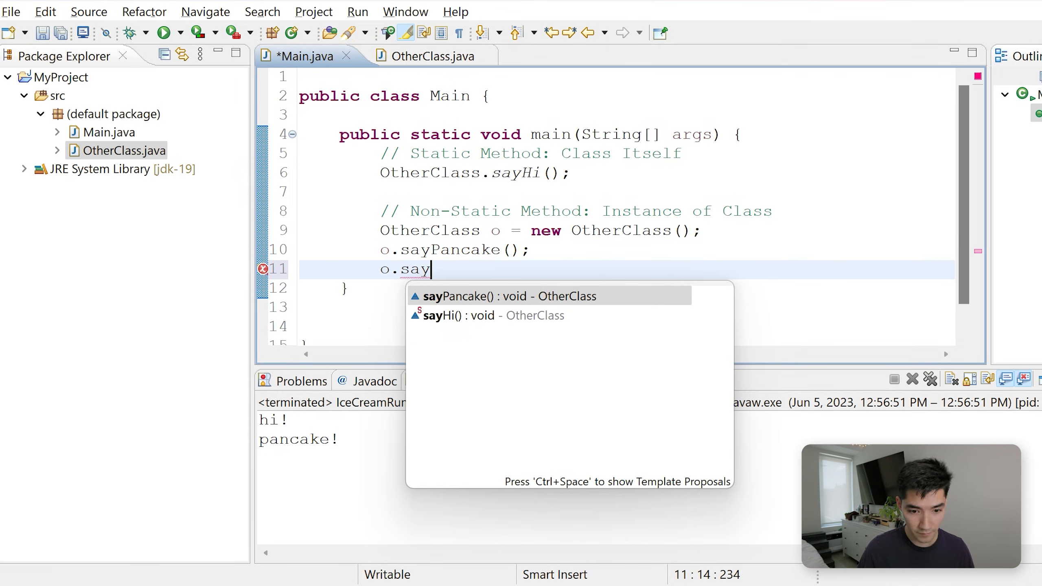
pyautogui.write('Hi();')
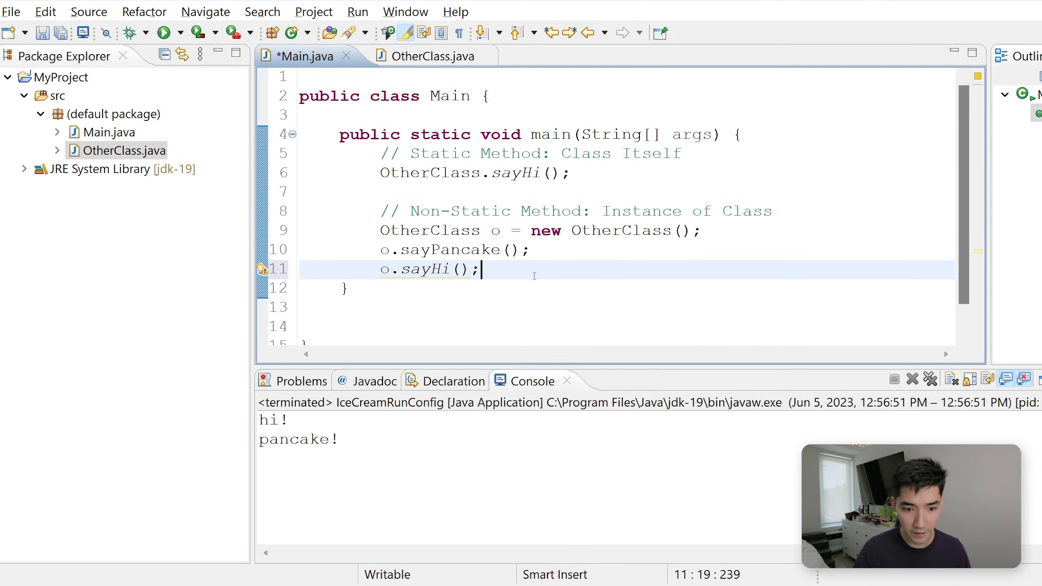
pyautogui.press('ctrl+s')
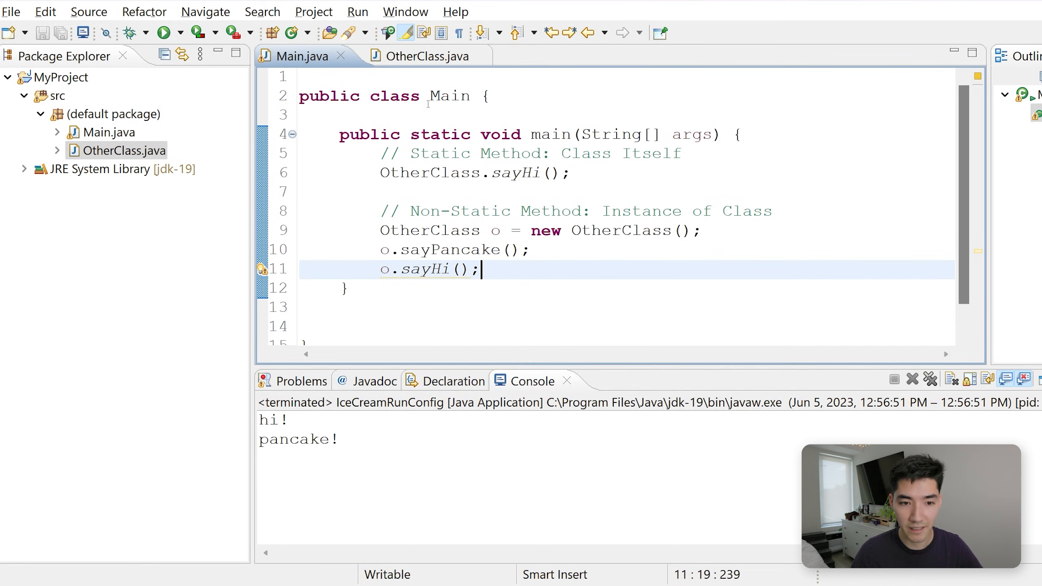
pyautogui.click(427, 56)
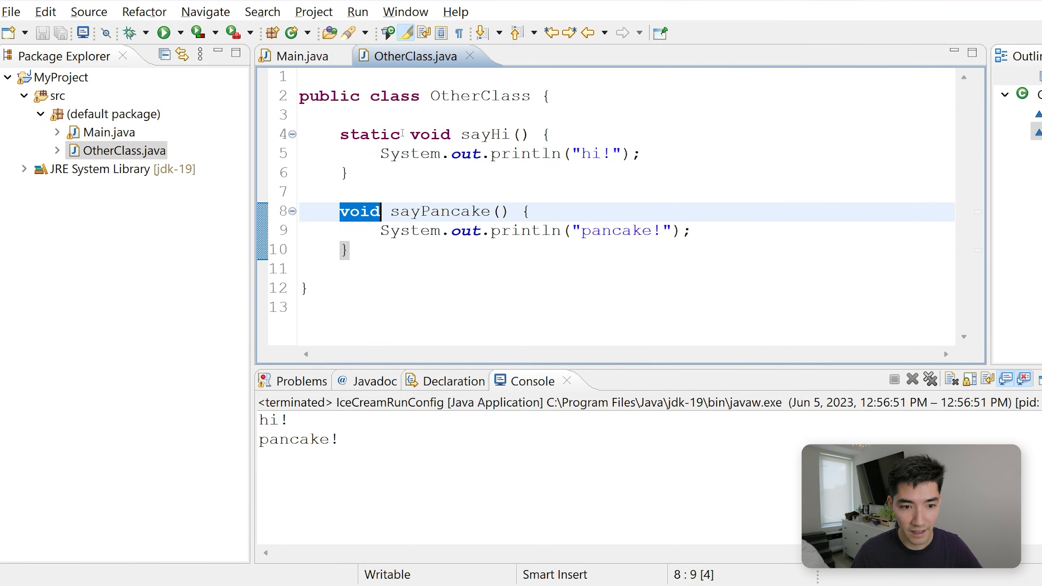
pyautogui.click(304, 56)
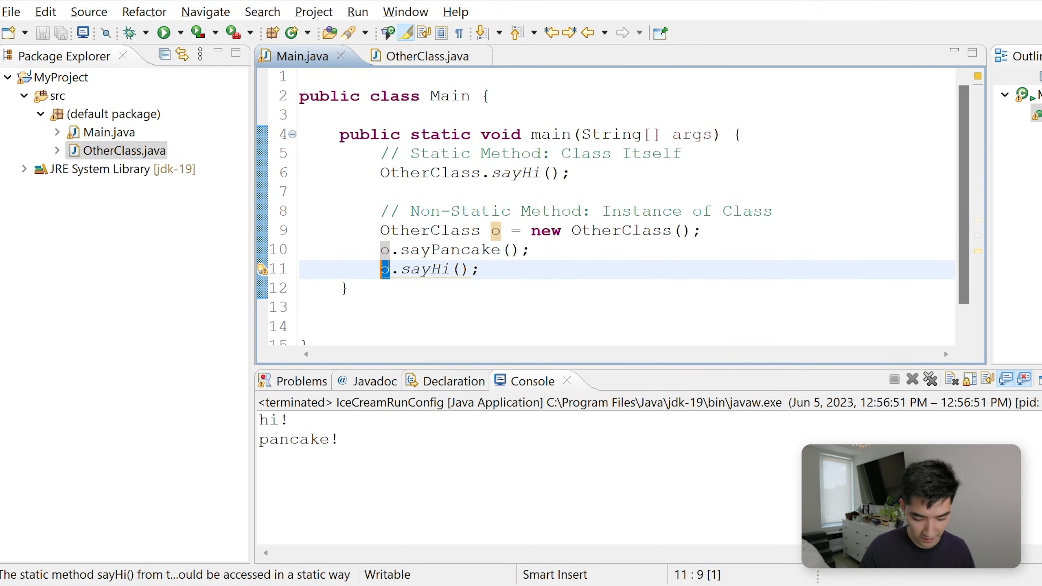
# - Delete the 'o.sayHi();' line, keeping OtherClass.sayHi() and o.sayPancake(), and save Main.java
pyautogui.write('OtherClass')
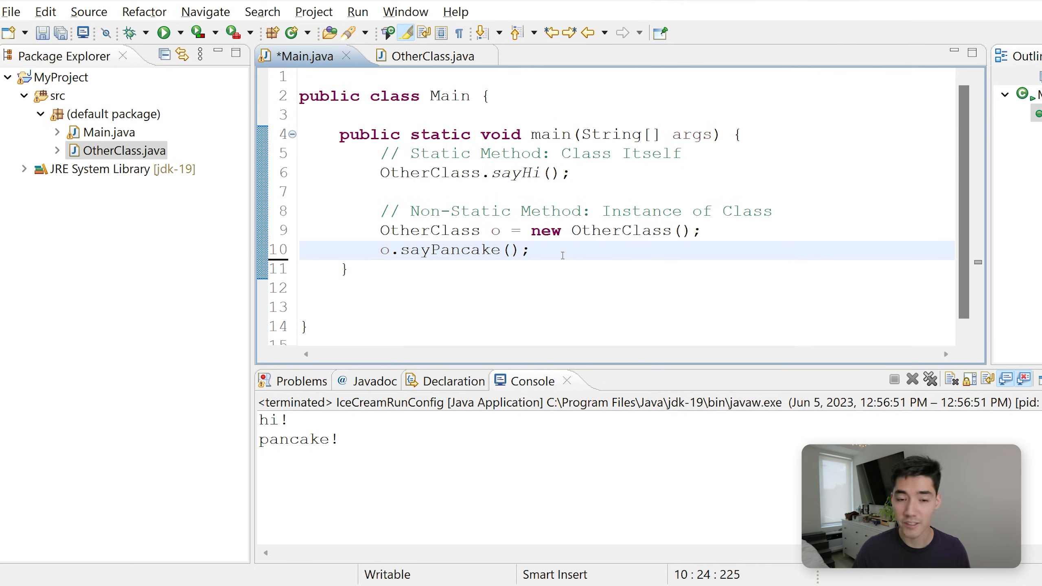
pyautogui.press('ctrl+s')
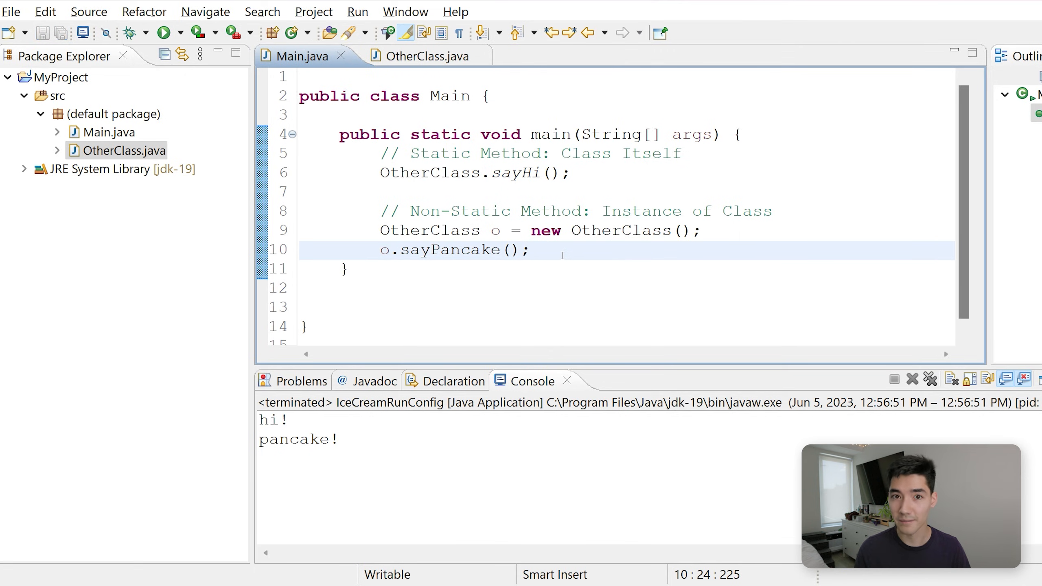